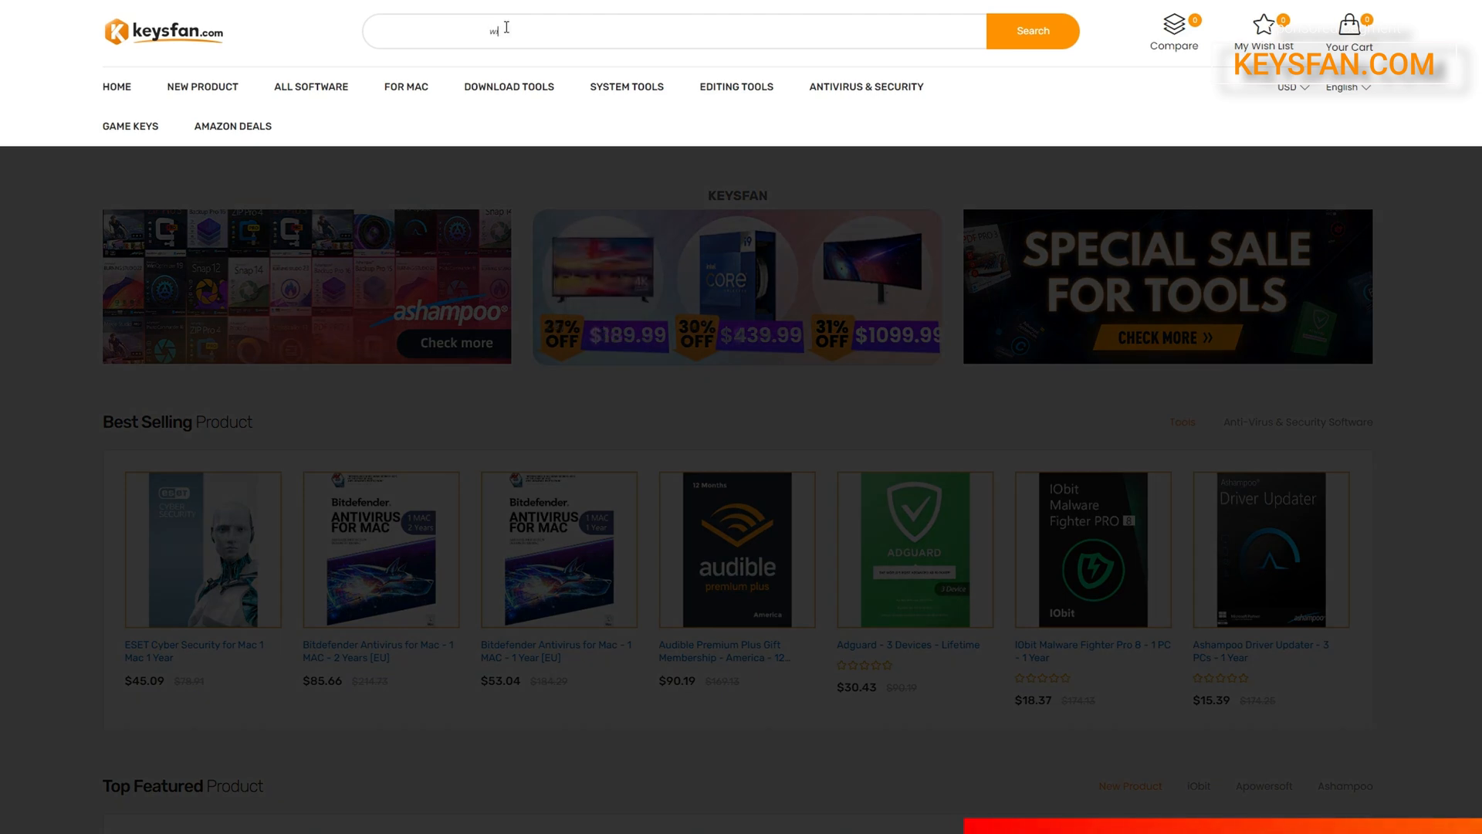
Search Keysfan for 'windows', browse the 320 key listings, then return to Steam's main menu.
type("windows")
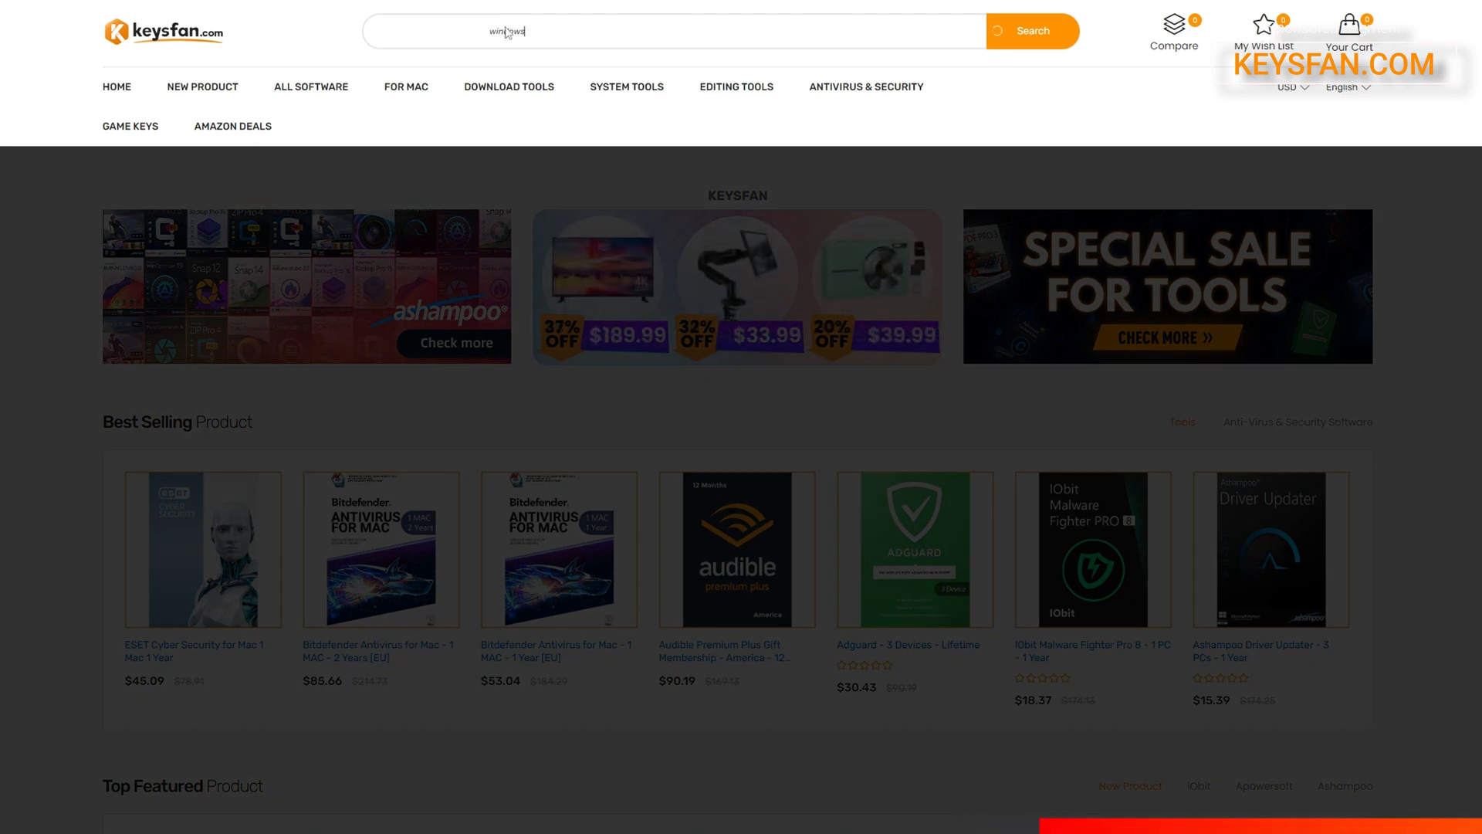
left_click(1033, 31)
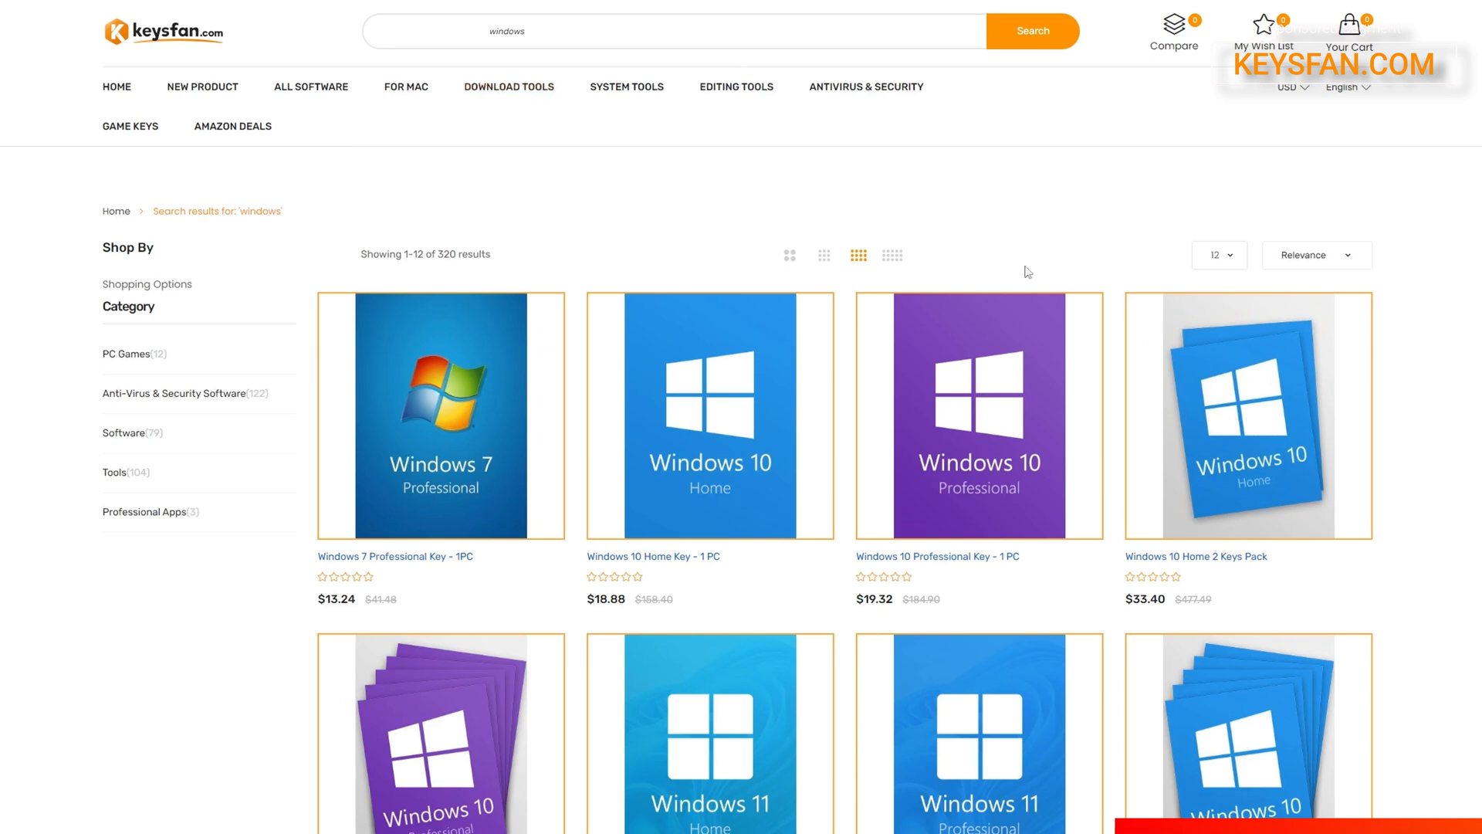
scroll("down", 3)
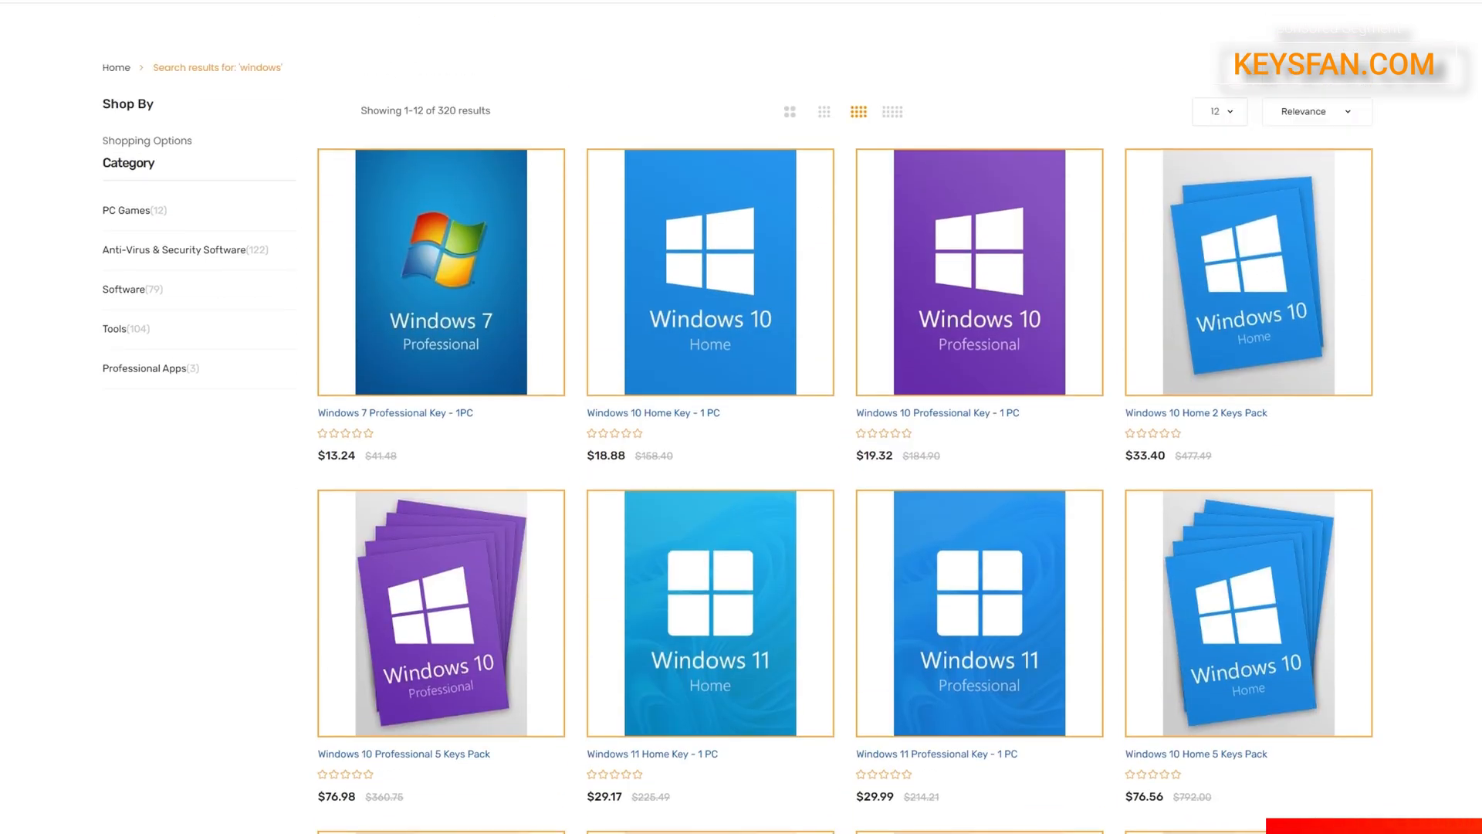
scroll("down", 3)
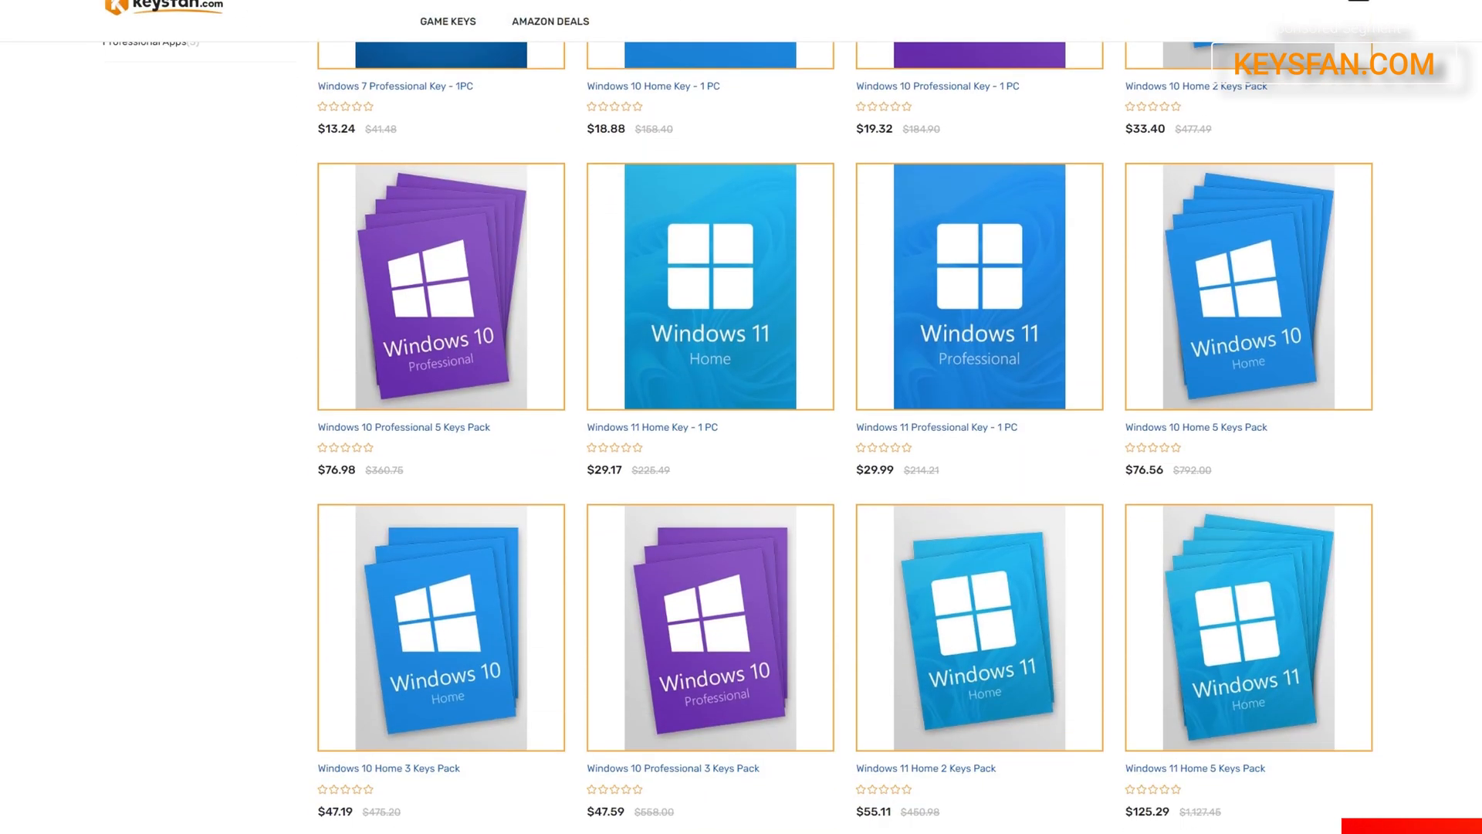
scroll("down", 3)
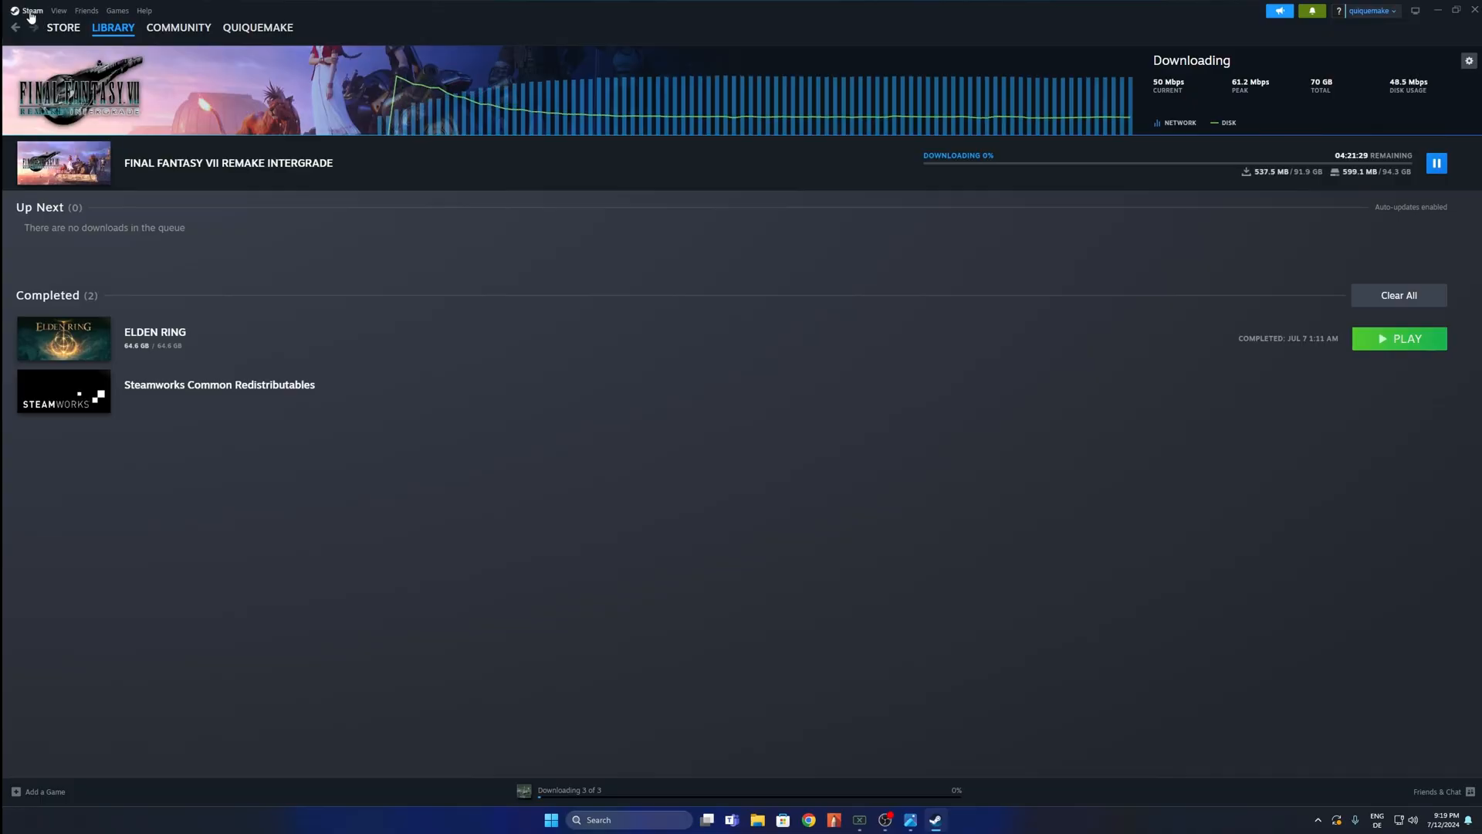
left_click(33, 10)
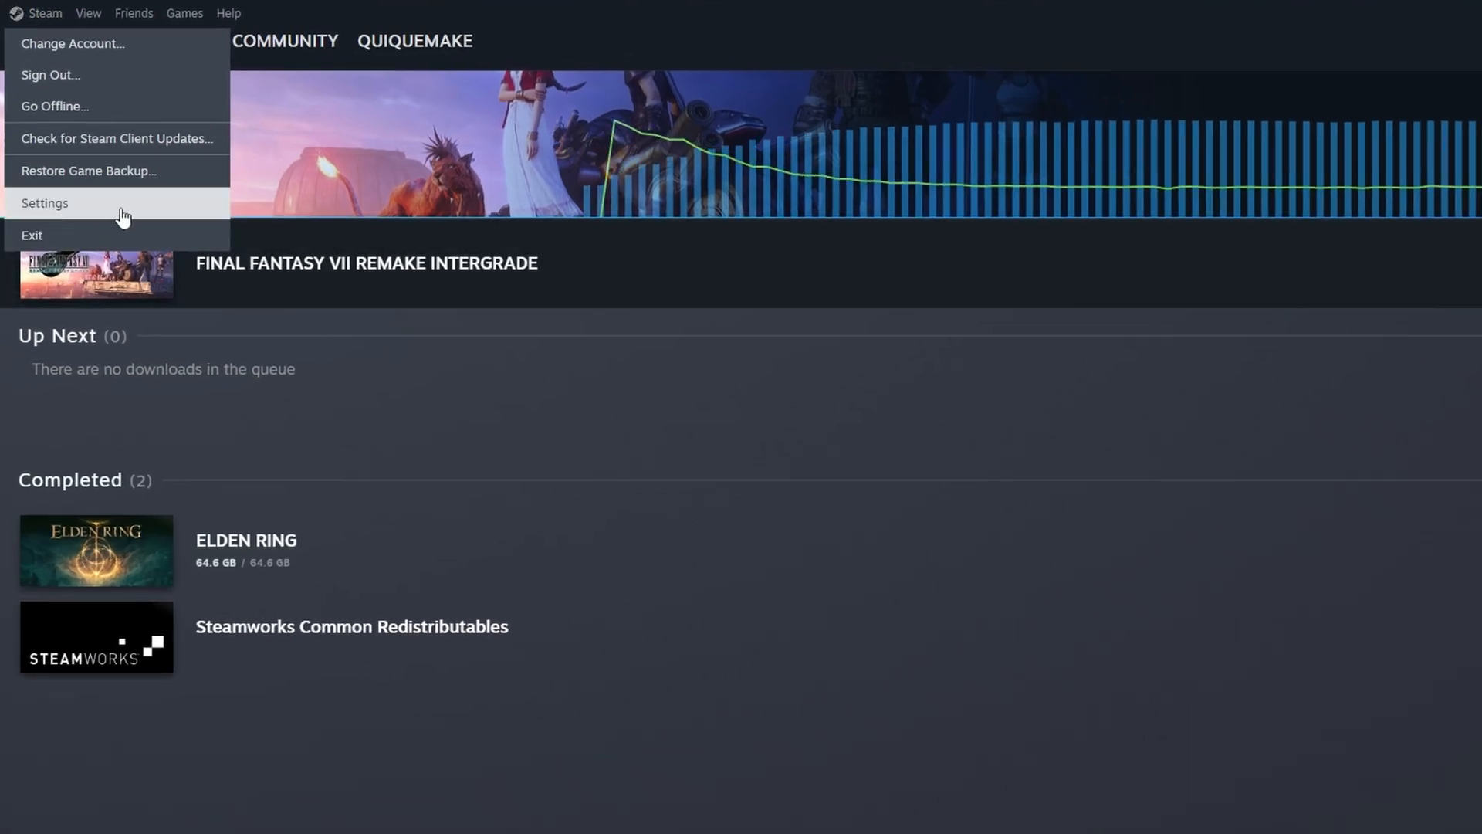
Review Steam's Downloads settings: Germany - Dusseldorf region and unlimited download speed.
left_click(45, 203)
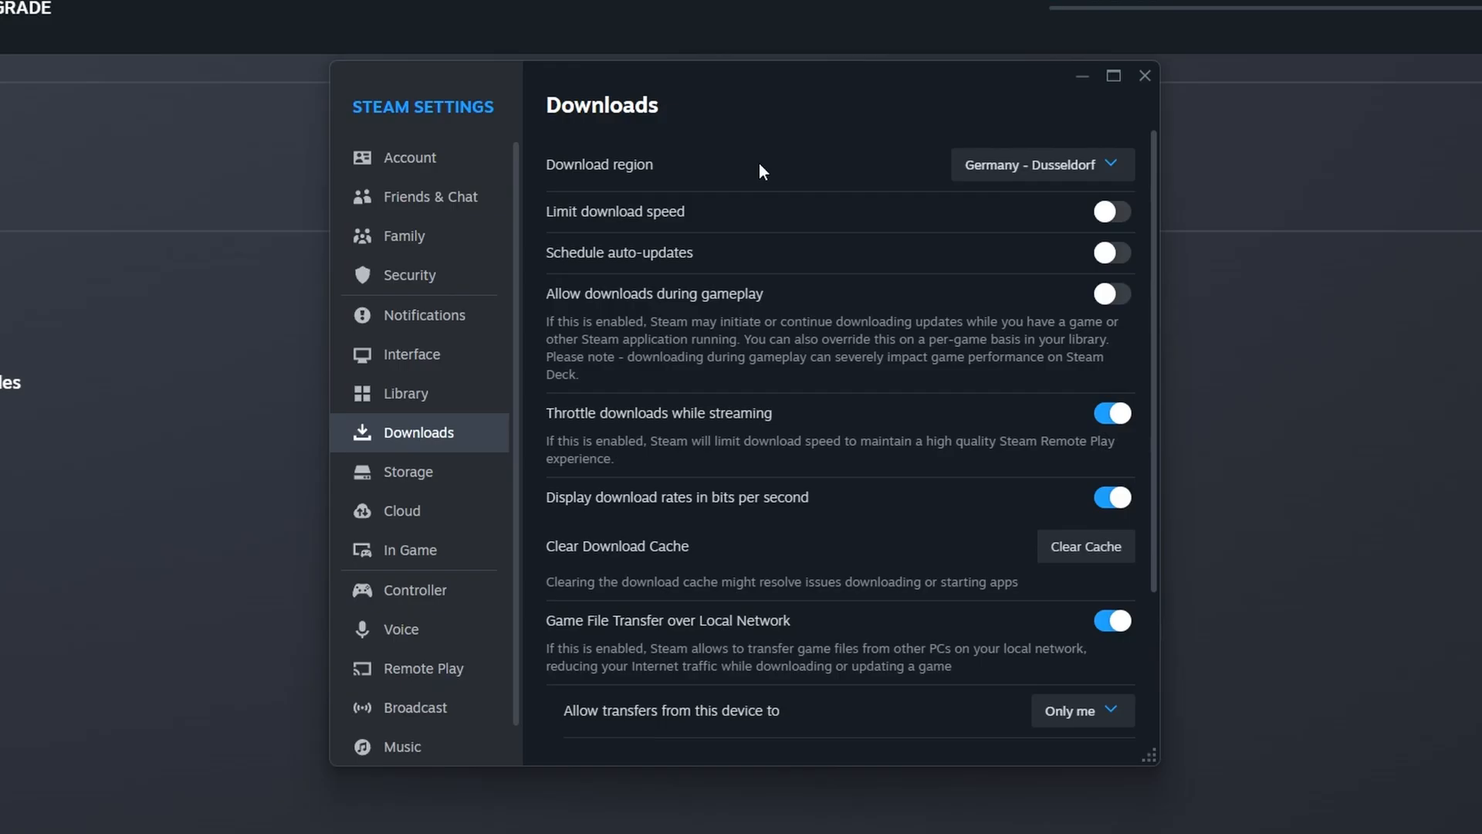
mouse_move(438, 442)
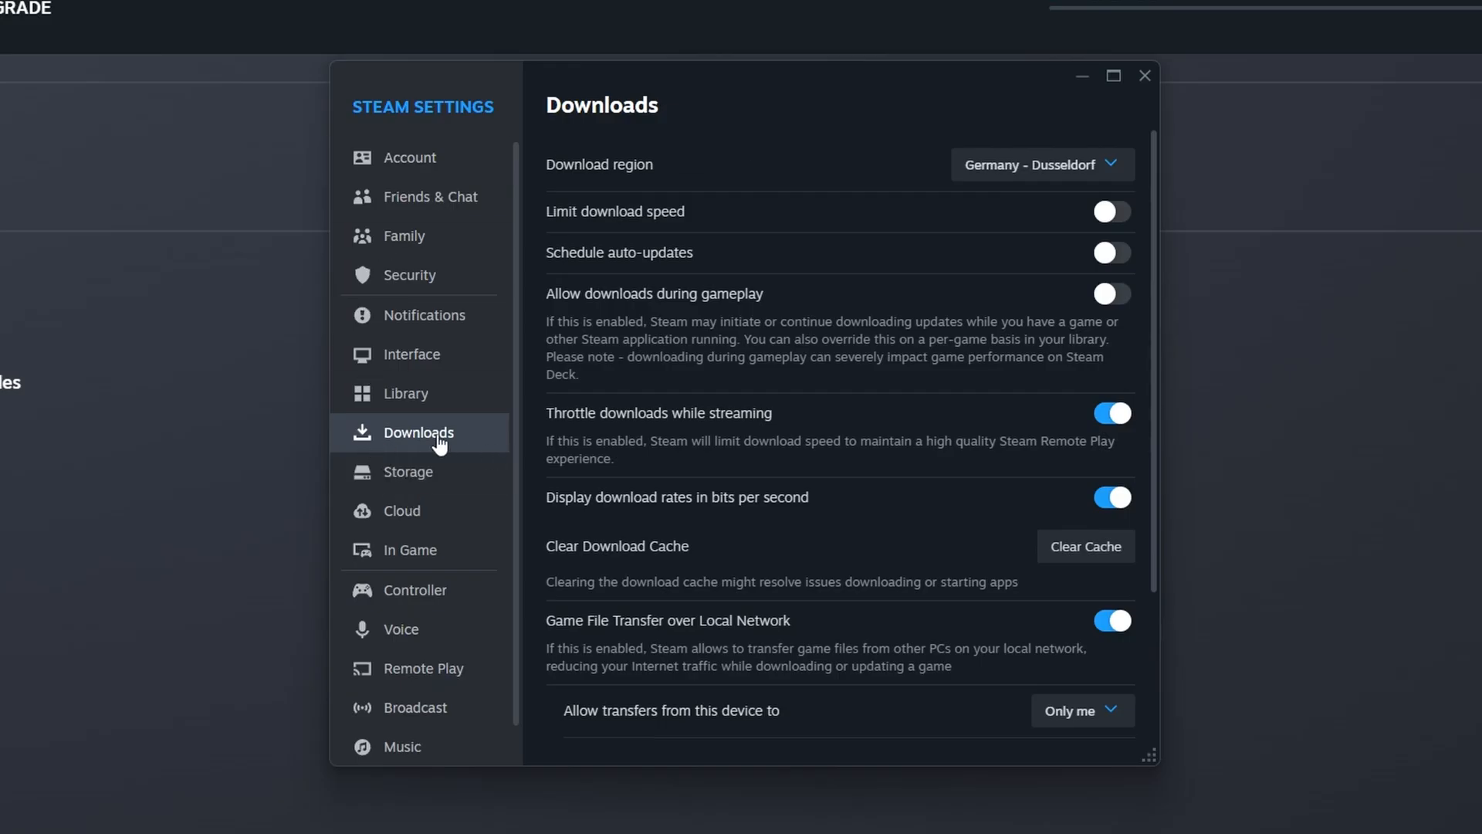
mouse_move(691, 111)
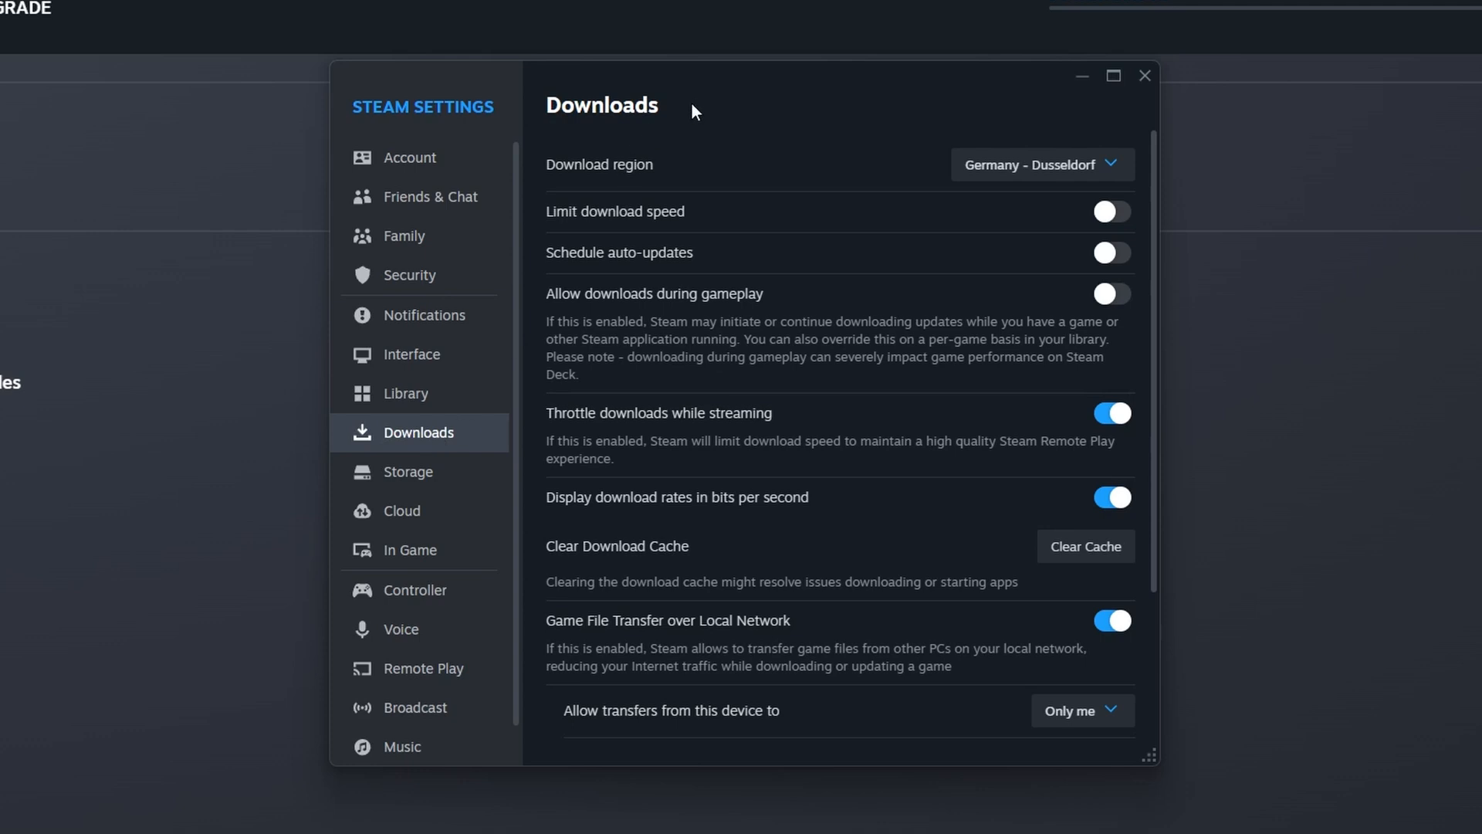
mouse_move(609, 186)
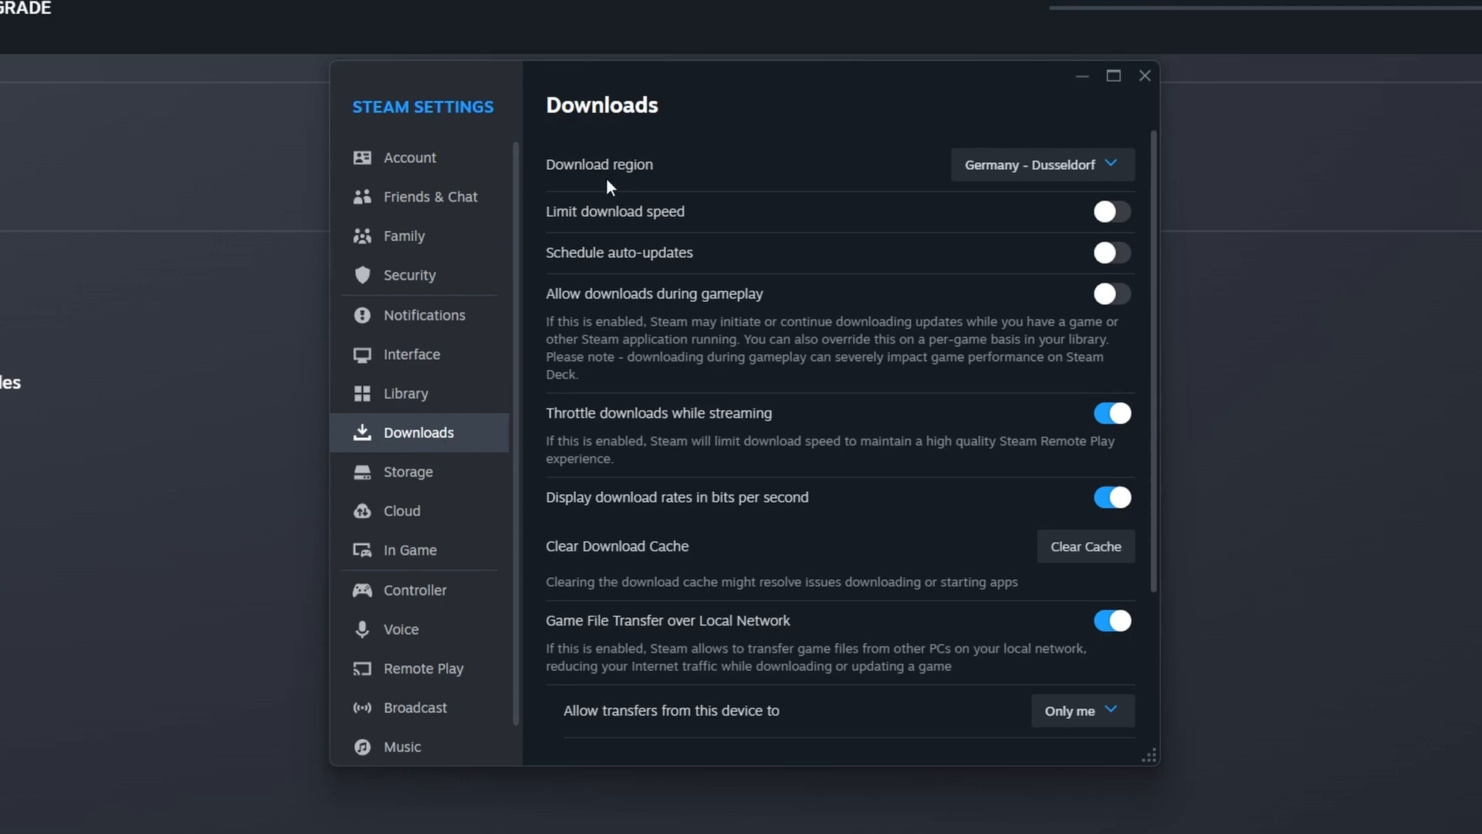
mouse_move(1010, 185)
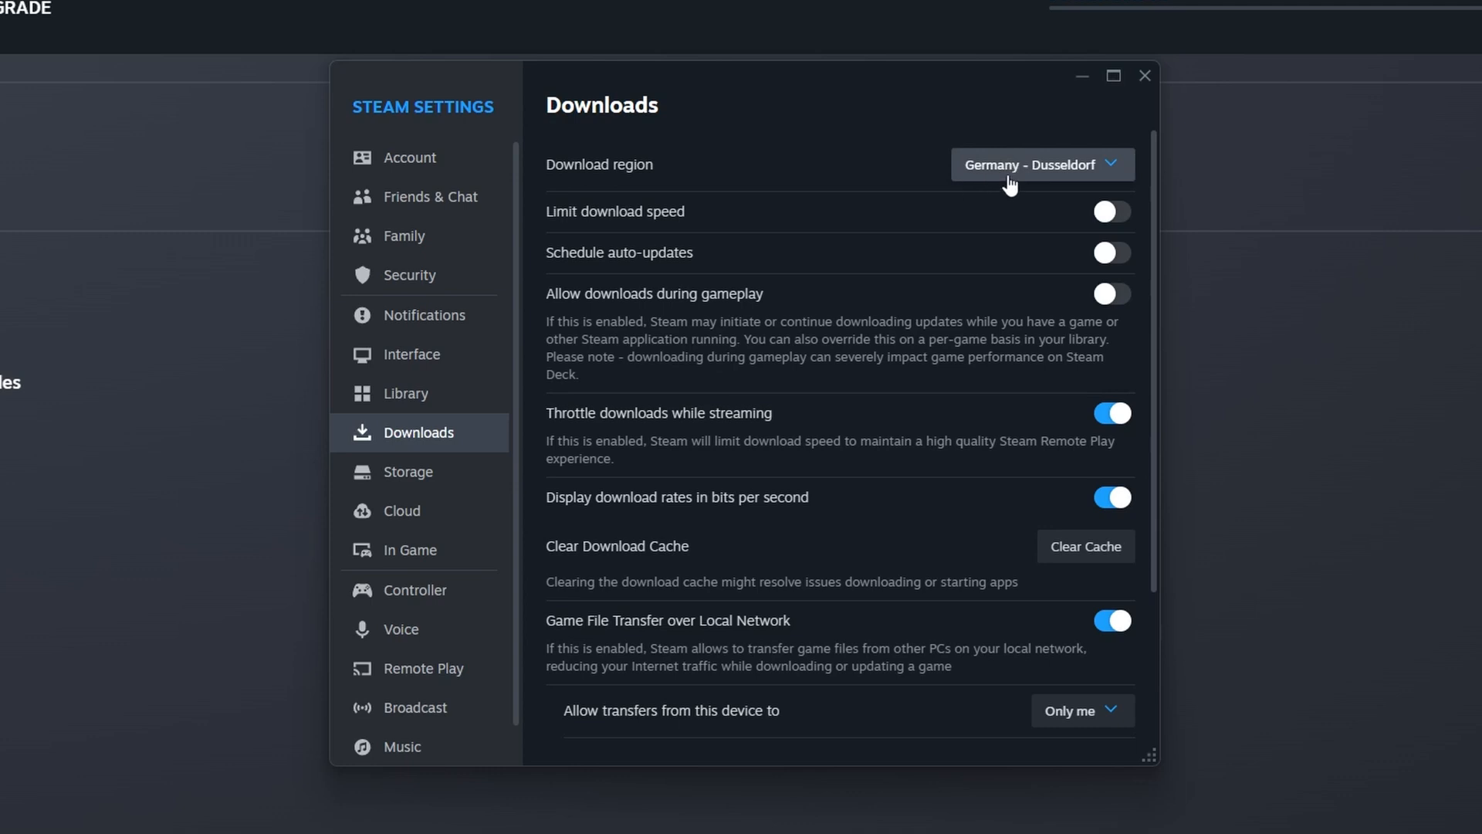
mouse_move(1009, 224)
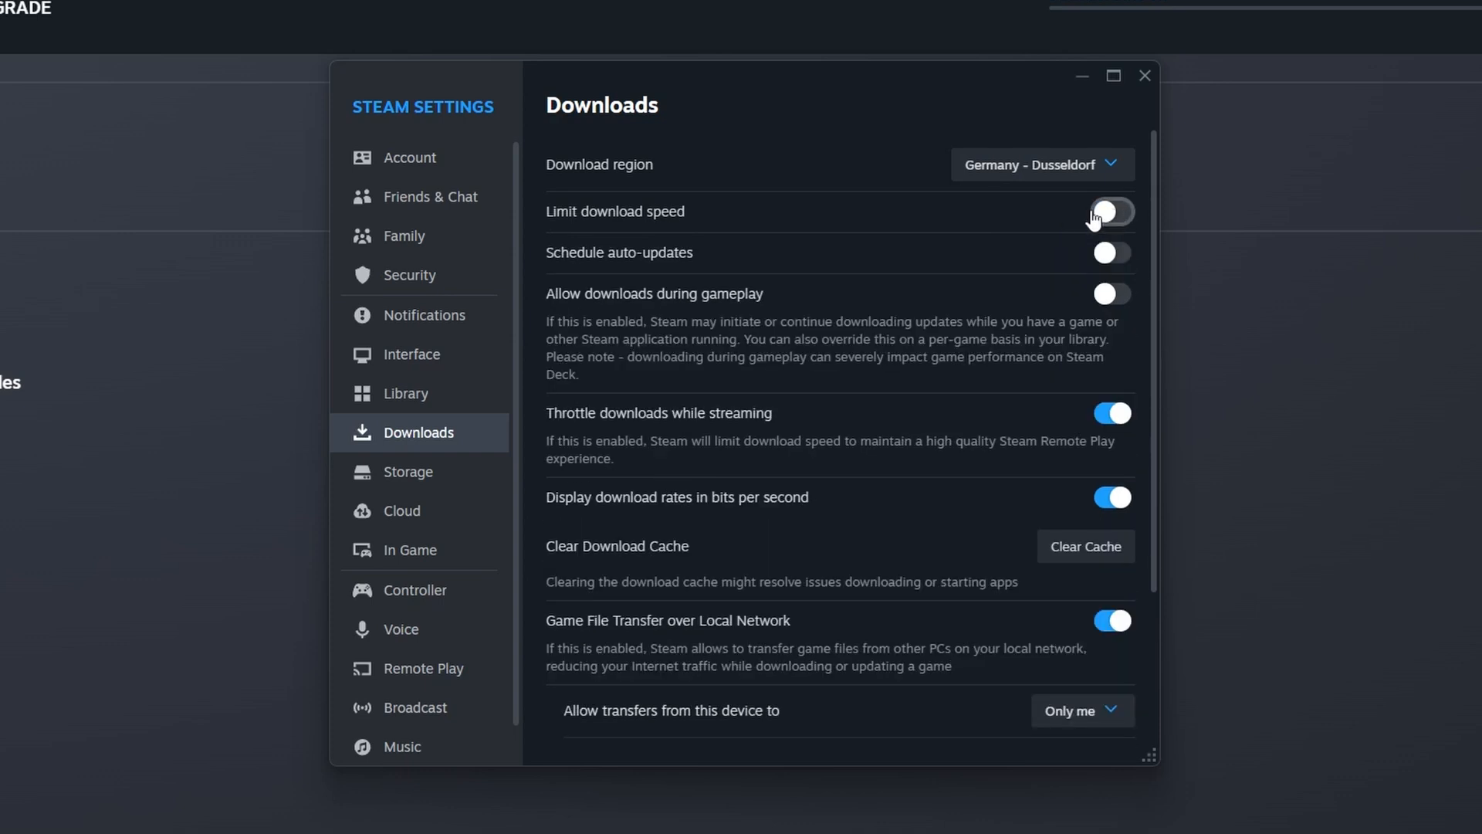
left_click(1111, 211)
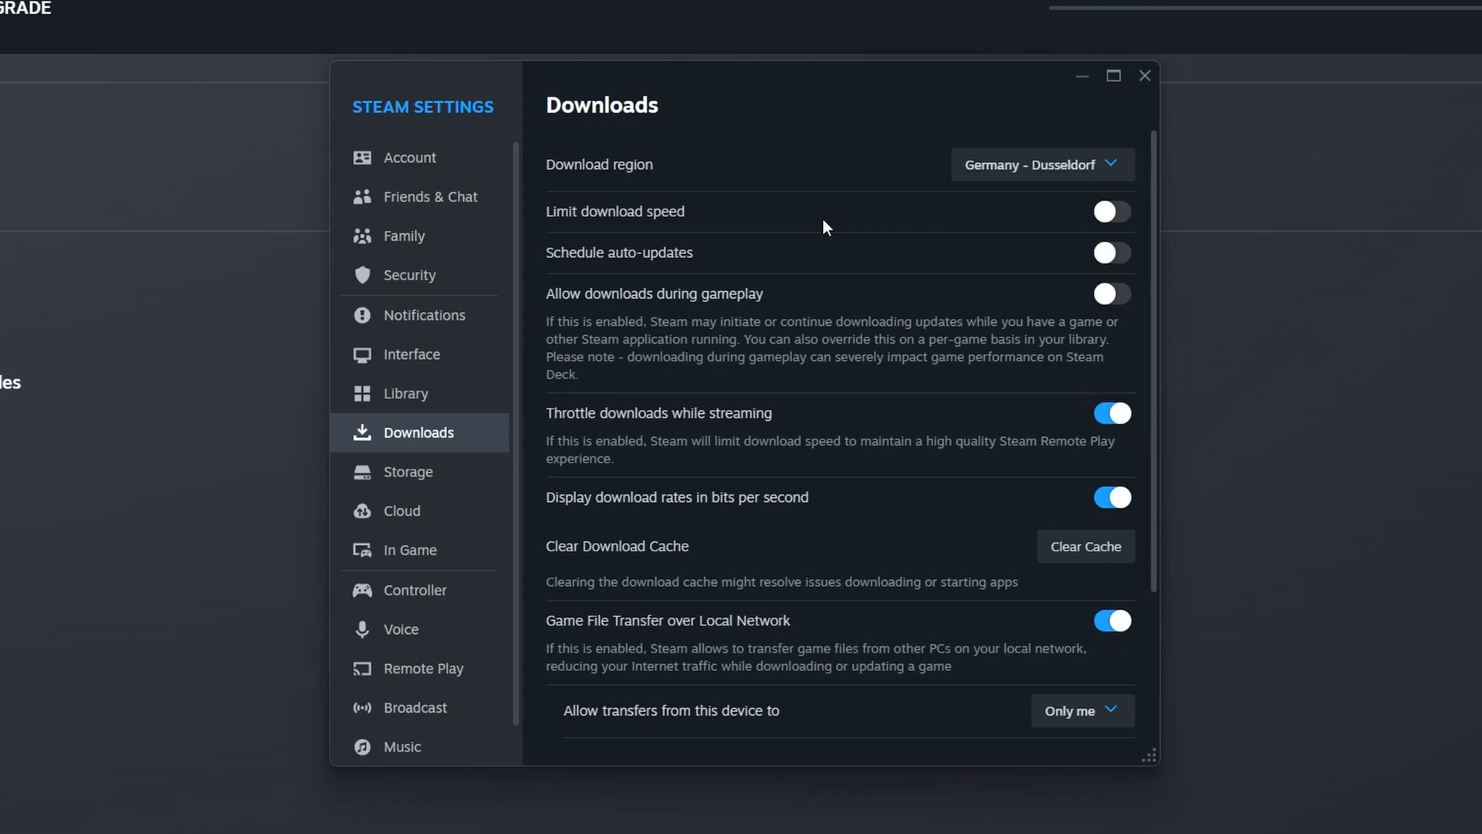
mouse_move(842, 494)
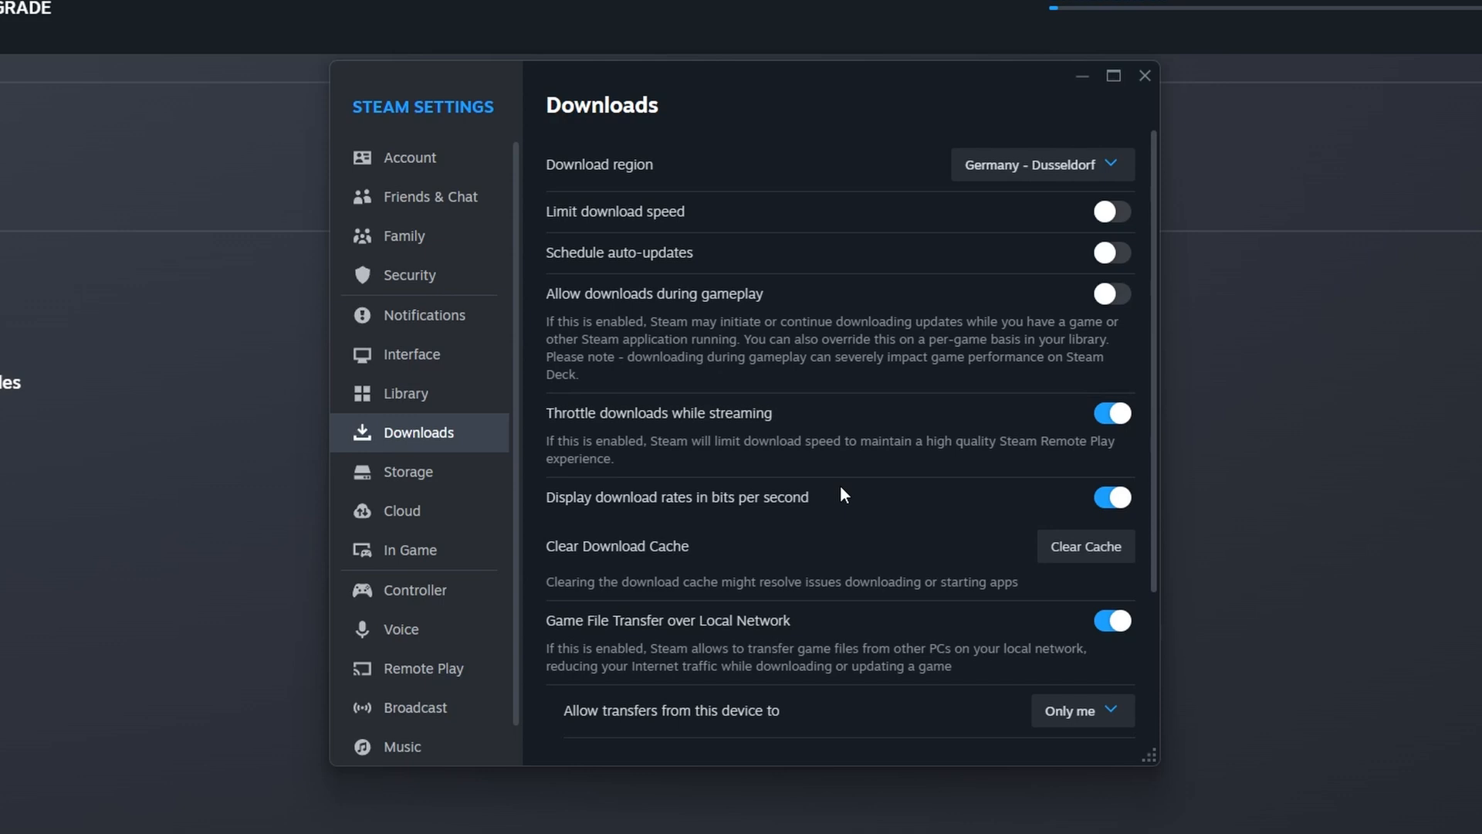
mouse_move(690, 568)
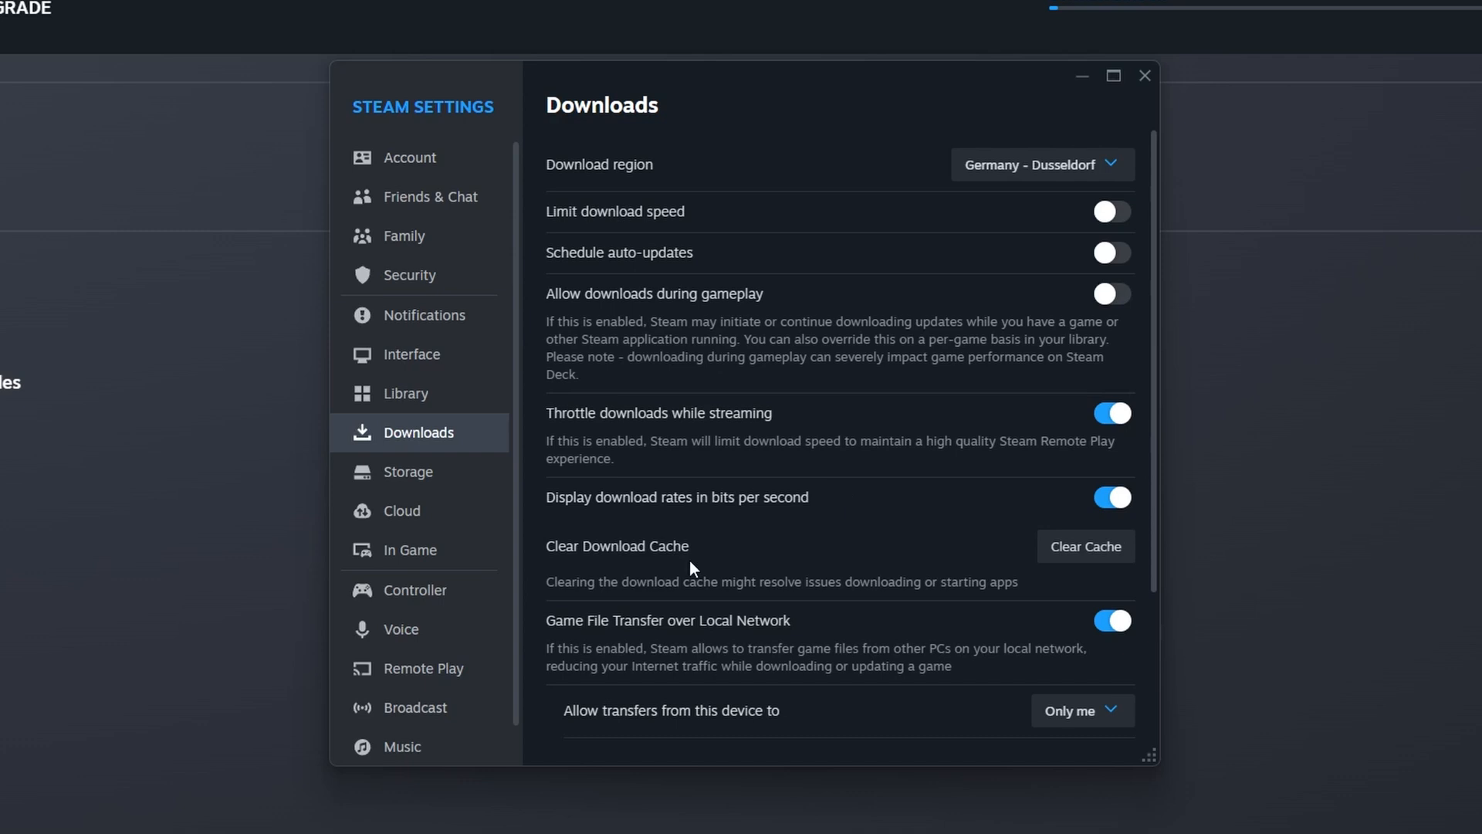
mouse_move(711, 570)
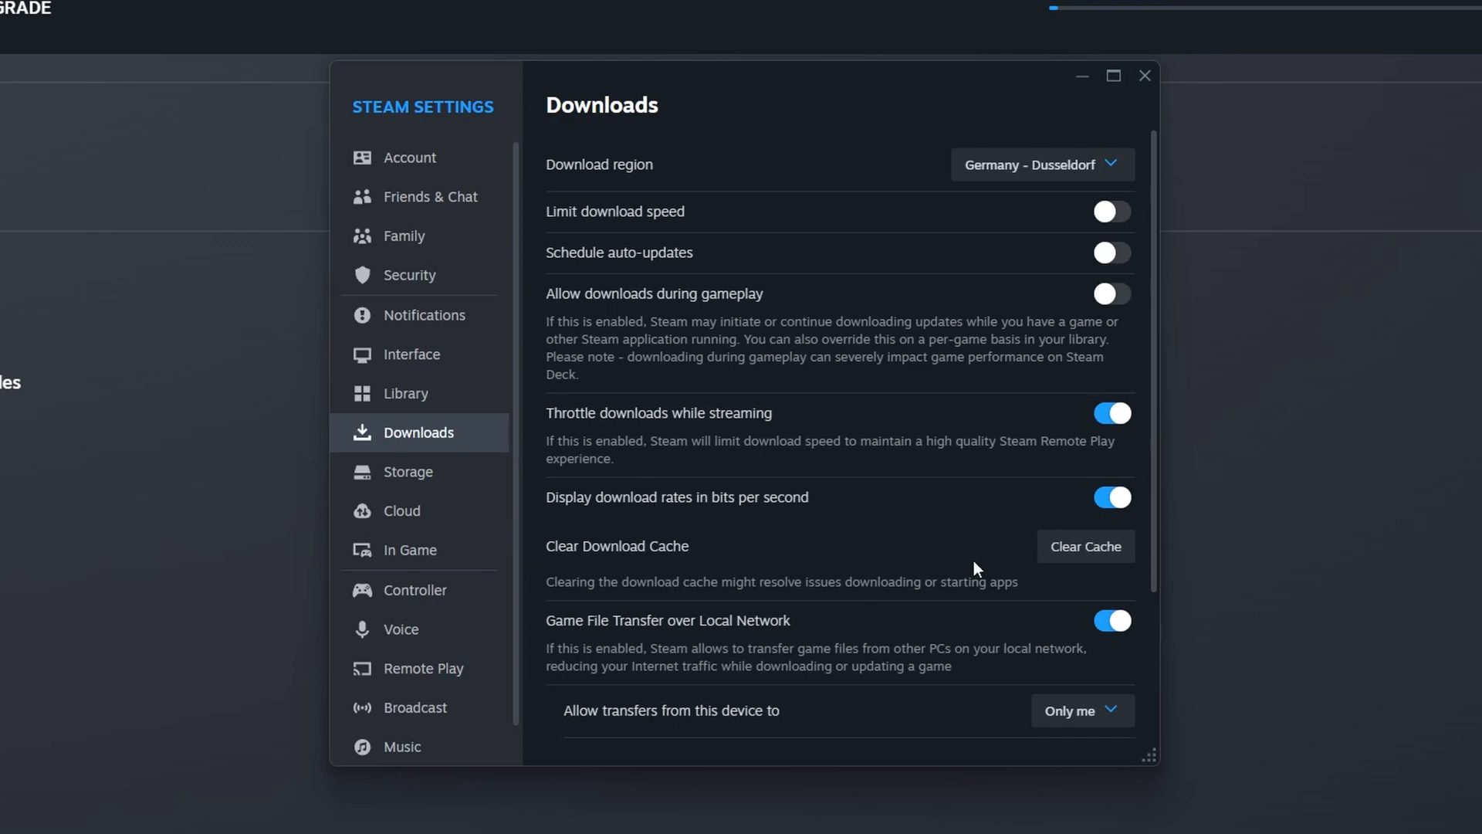
mouse_move(1086, 564)
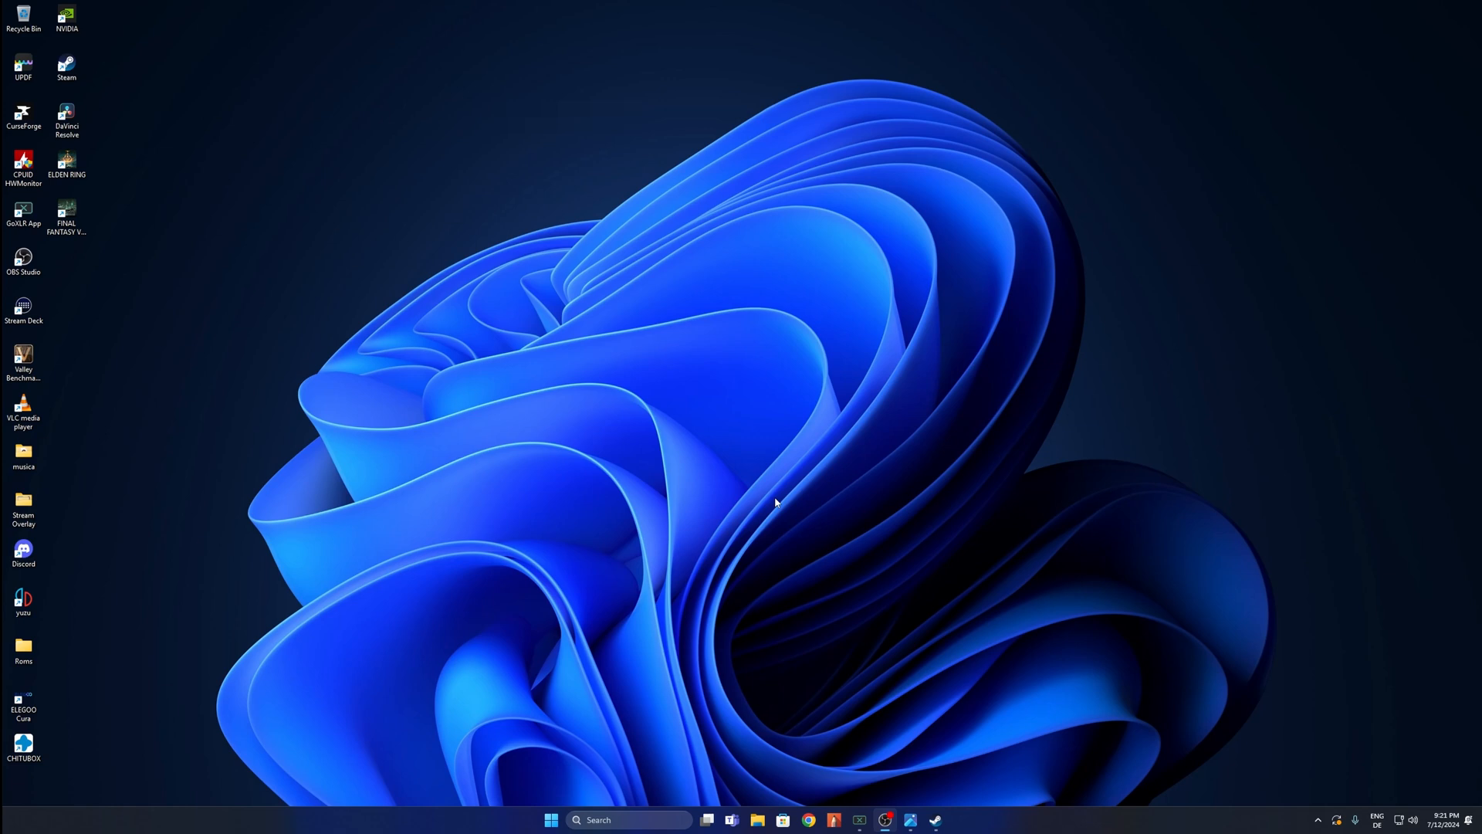
mouse_move(543, 748)
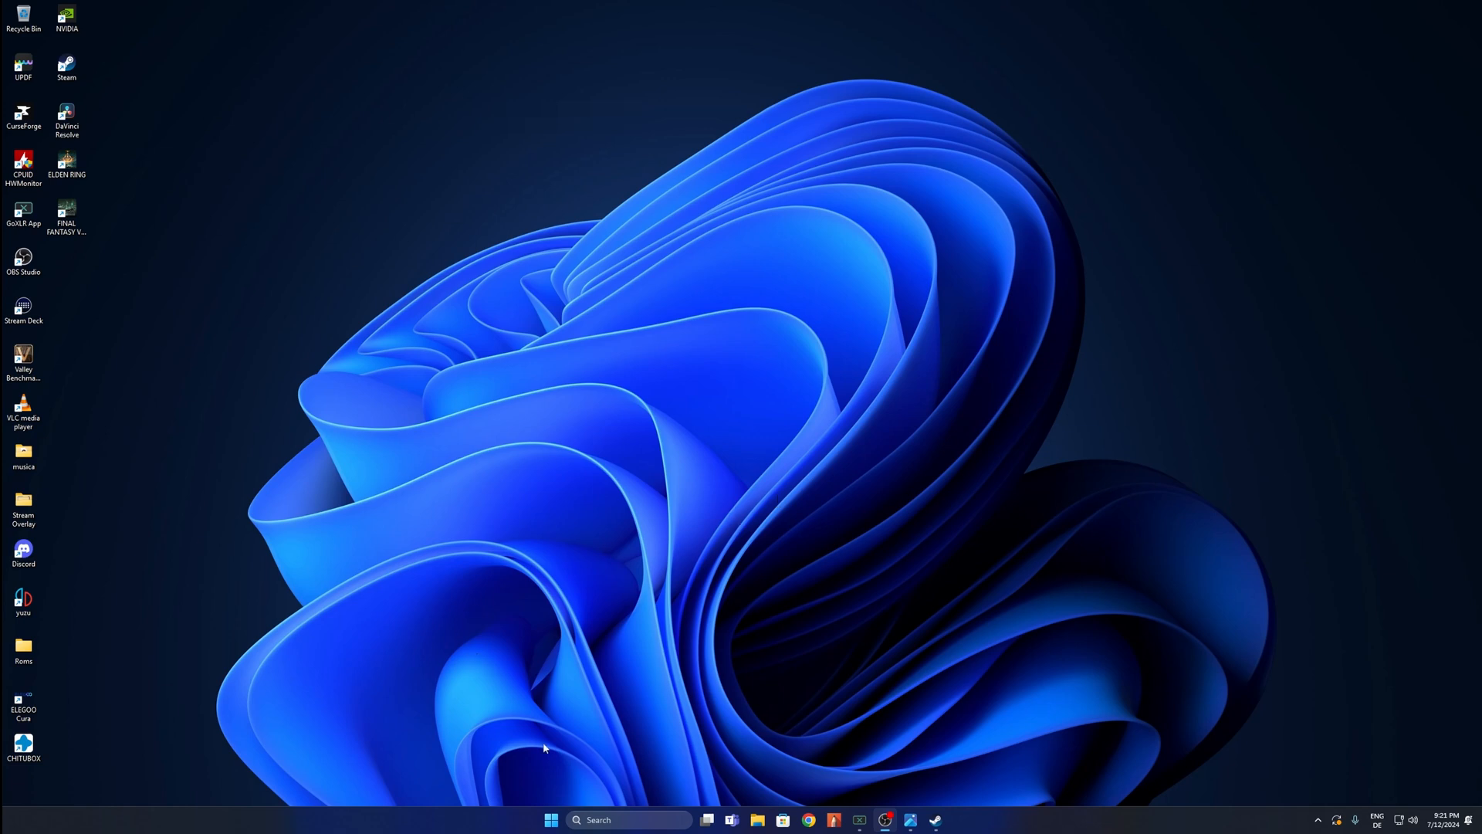
Open Windows Settings from the Start button's quick link menu.
right_click(550, 820)
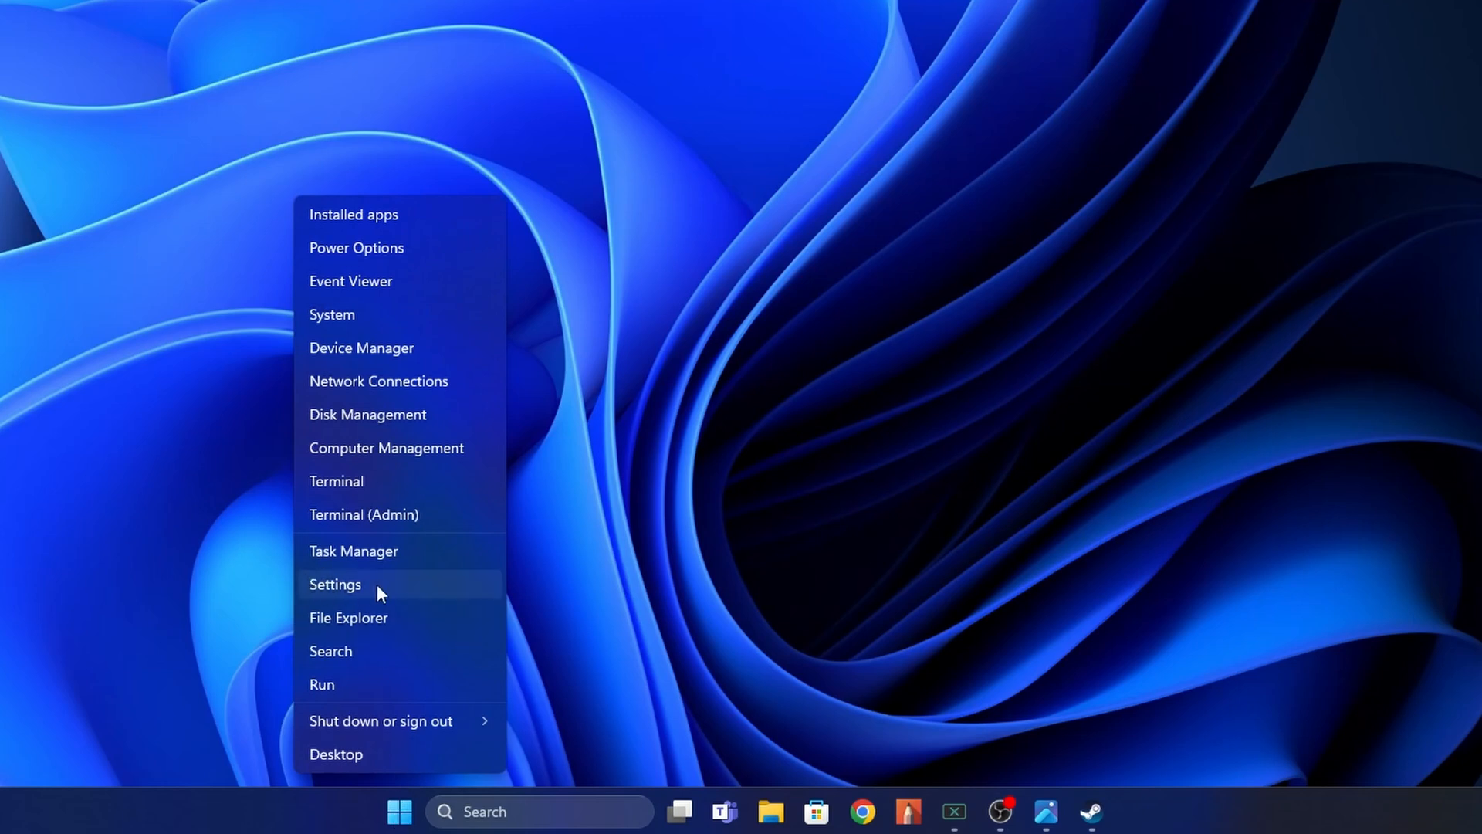
left_click(334, 584)
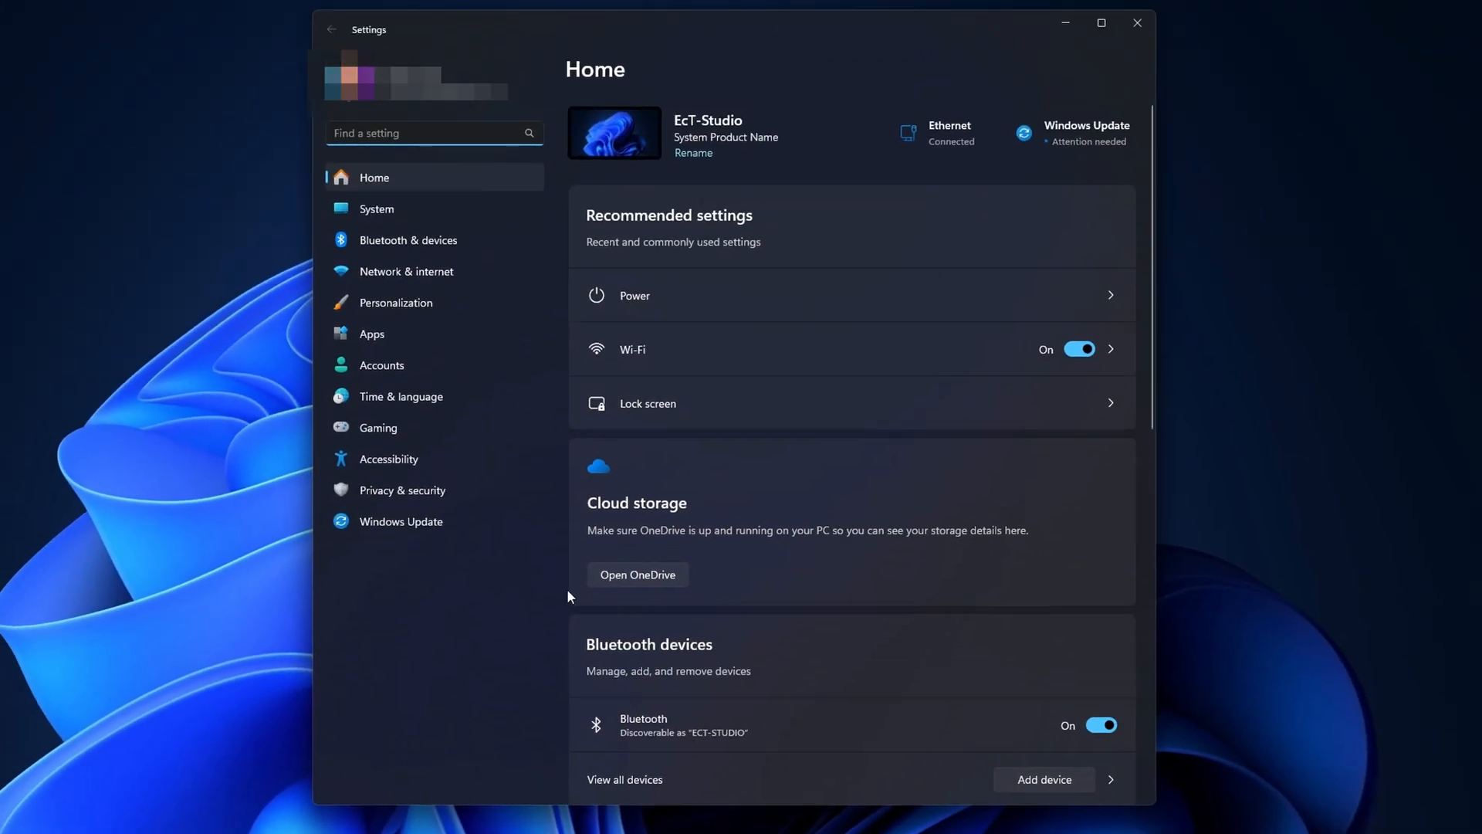
mouse_move(581, 656)
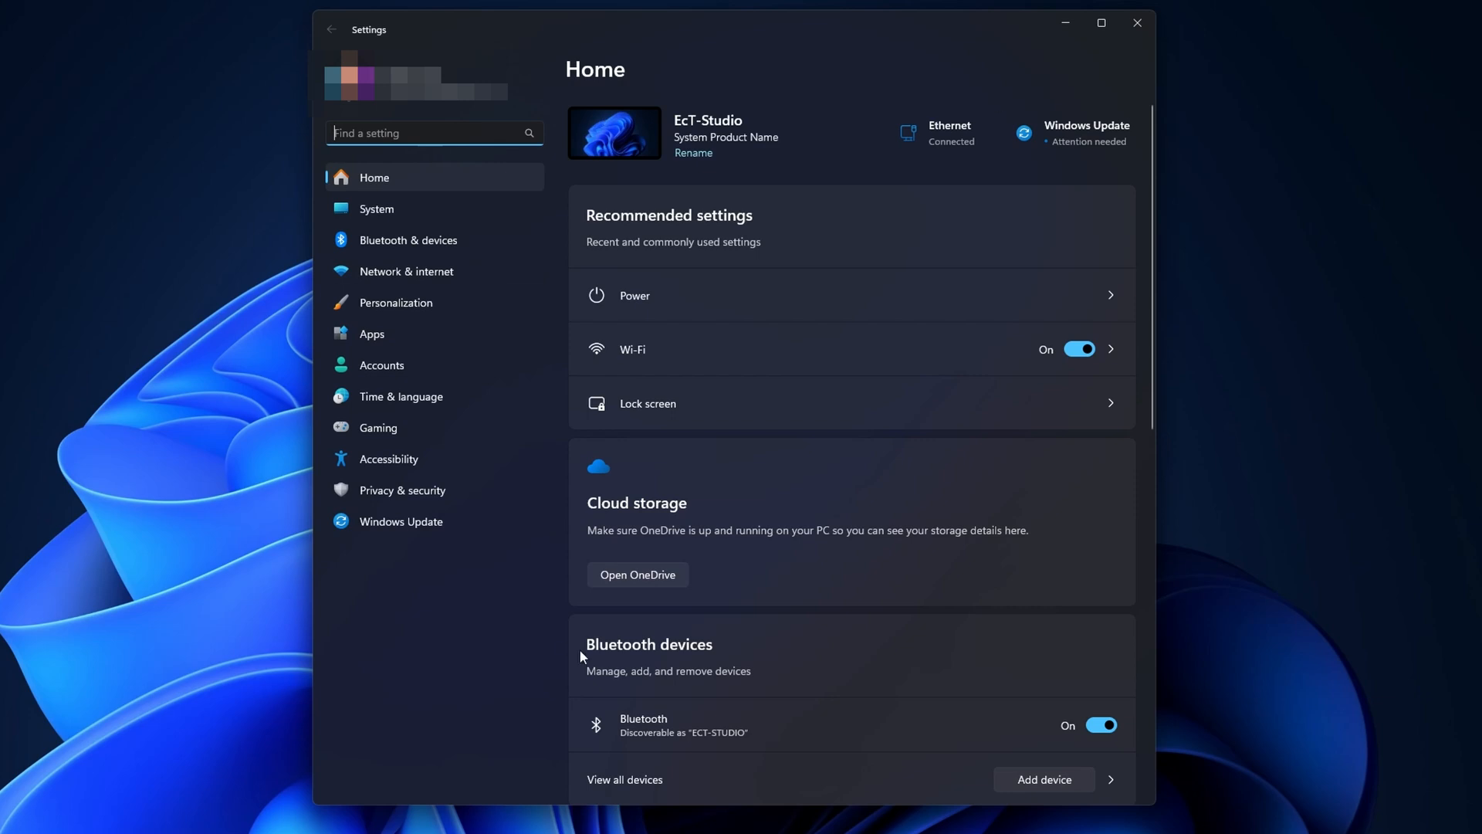
mouse_move(405, 271)
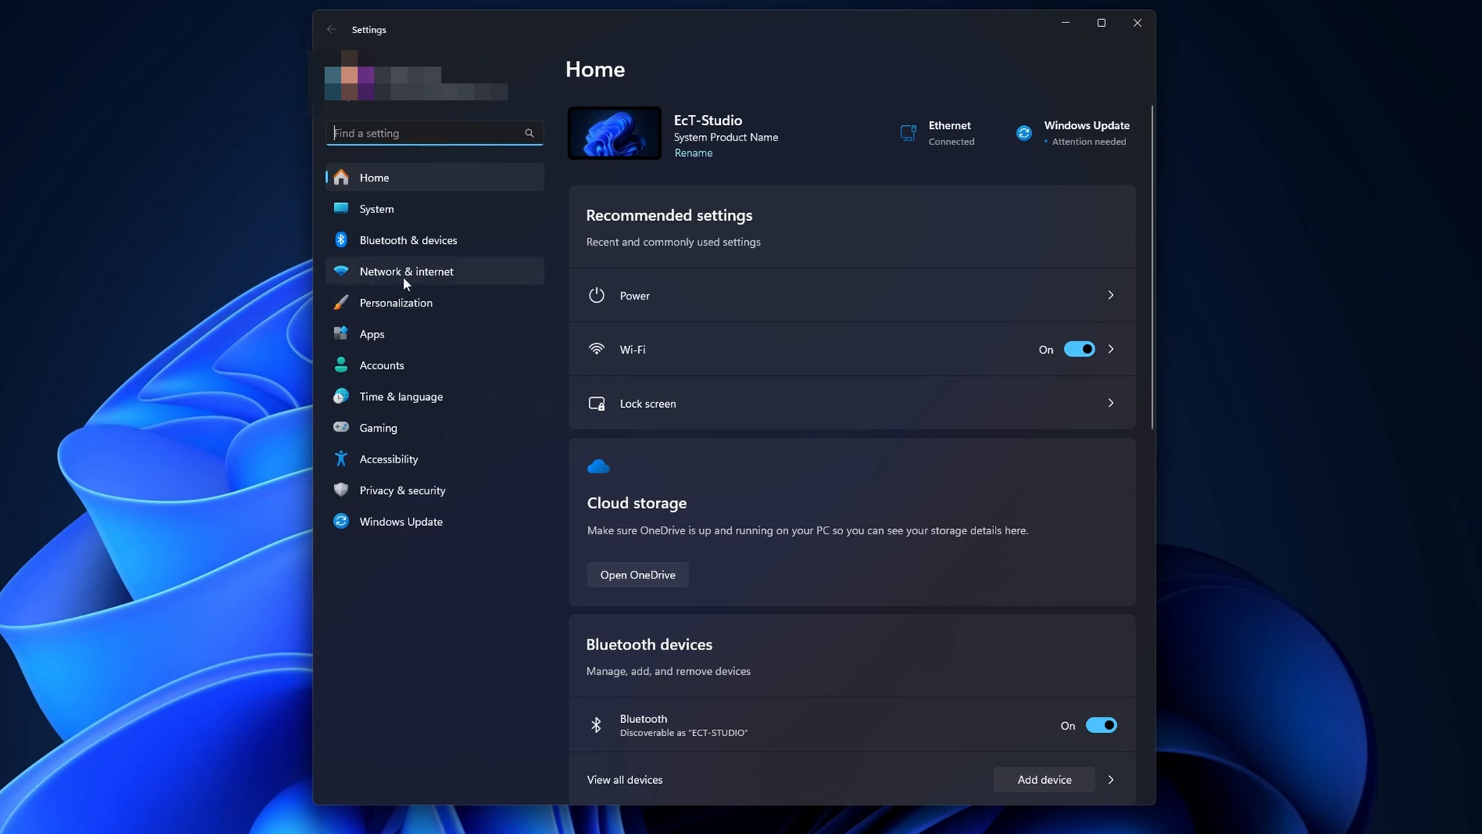
Keep the Ethernet metered connection off, then return to the Network & internet page.
left_click(407, 271)
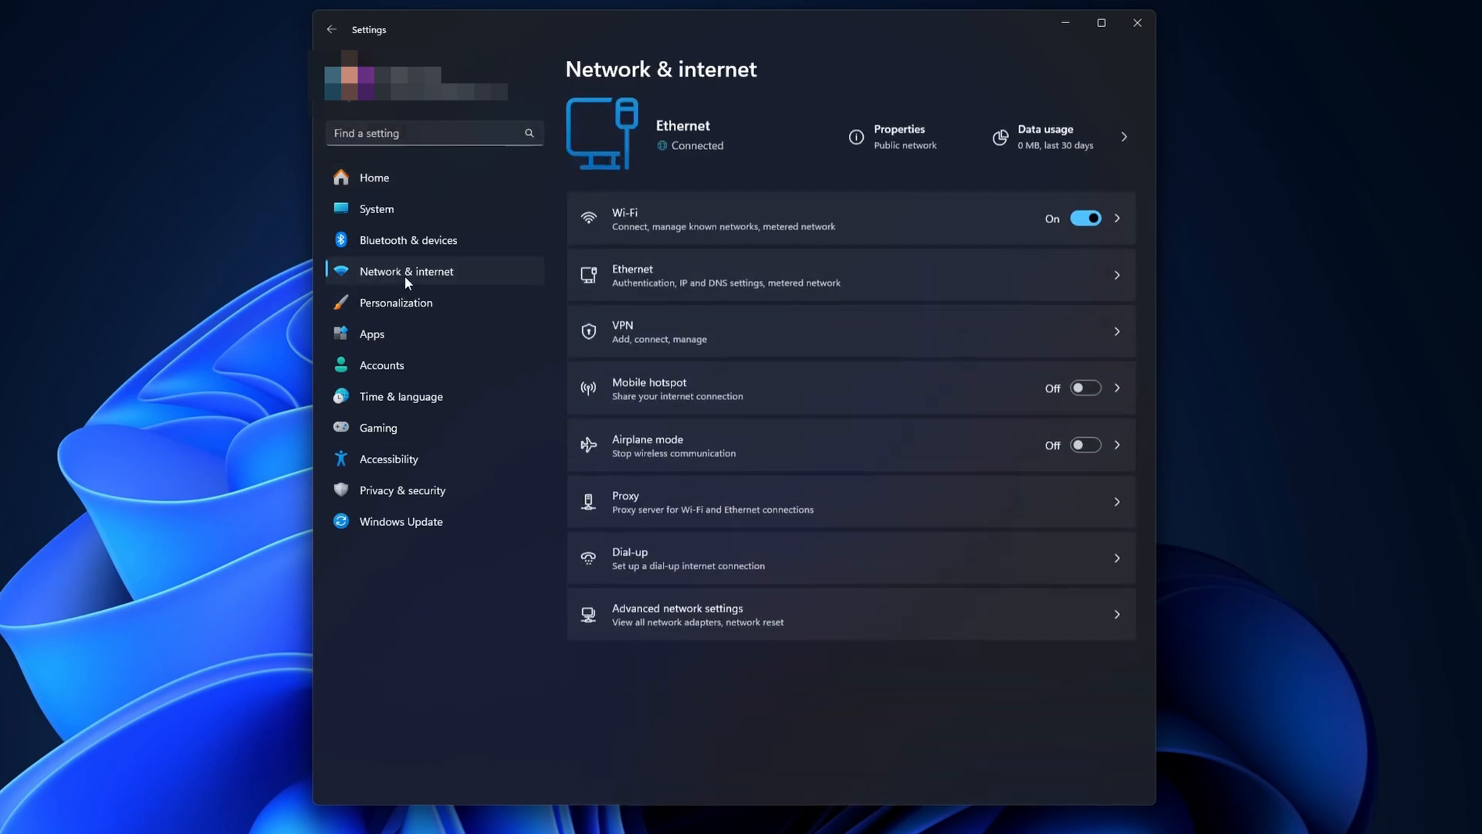
mouse_move(647, 220)
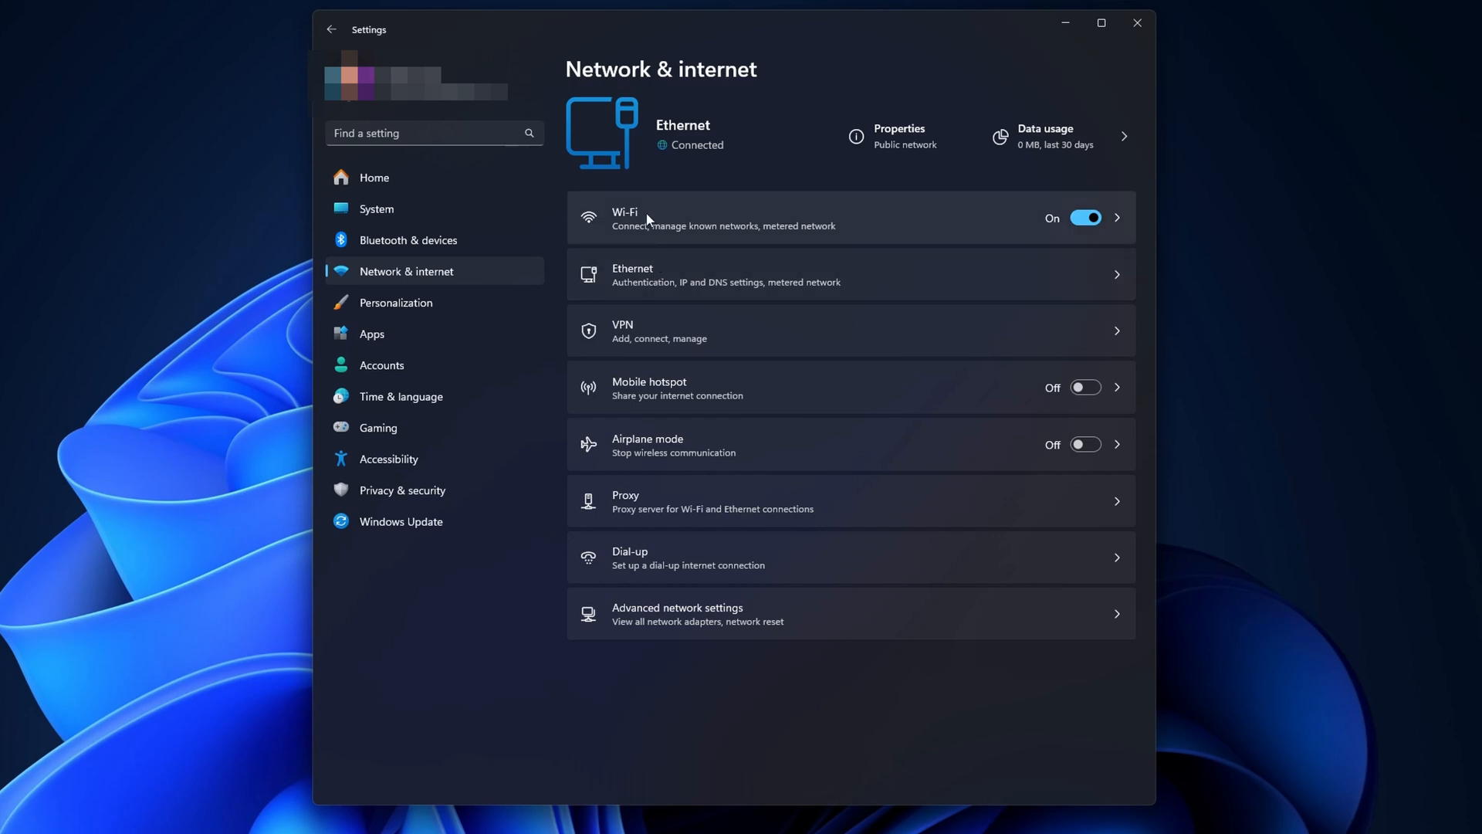
mouse_move(657, 274)
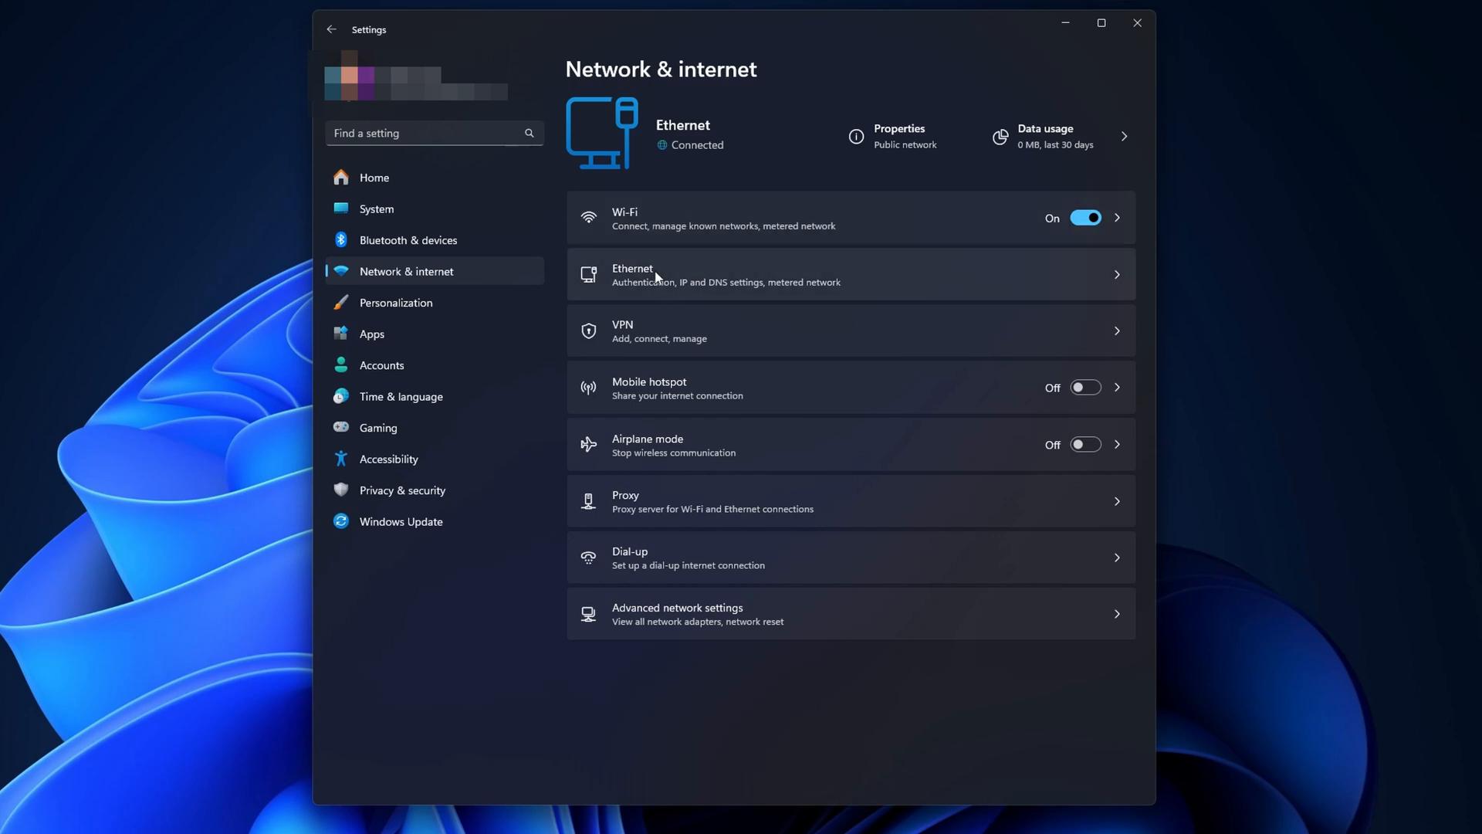
left_click(726, 275)
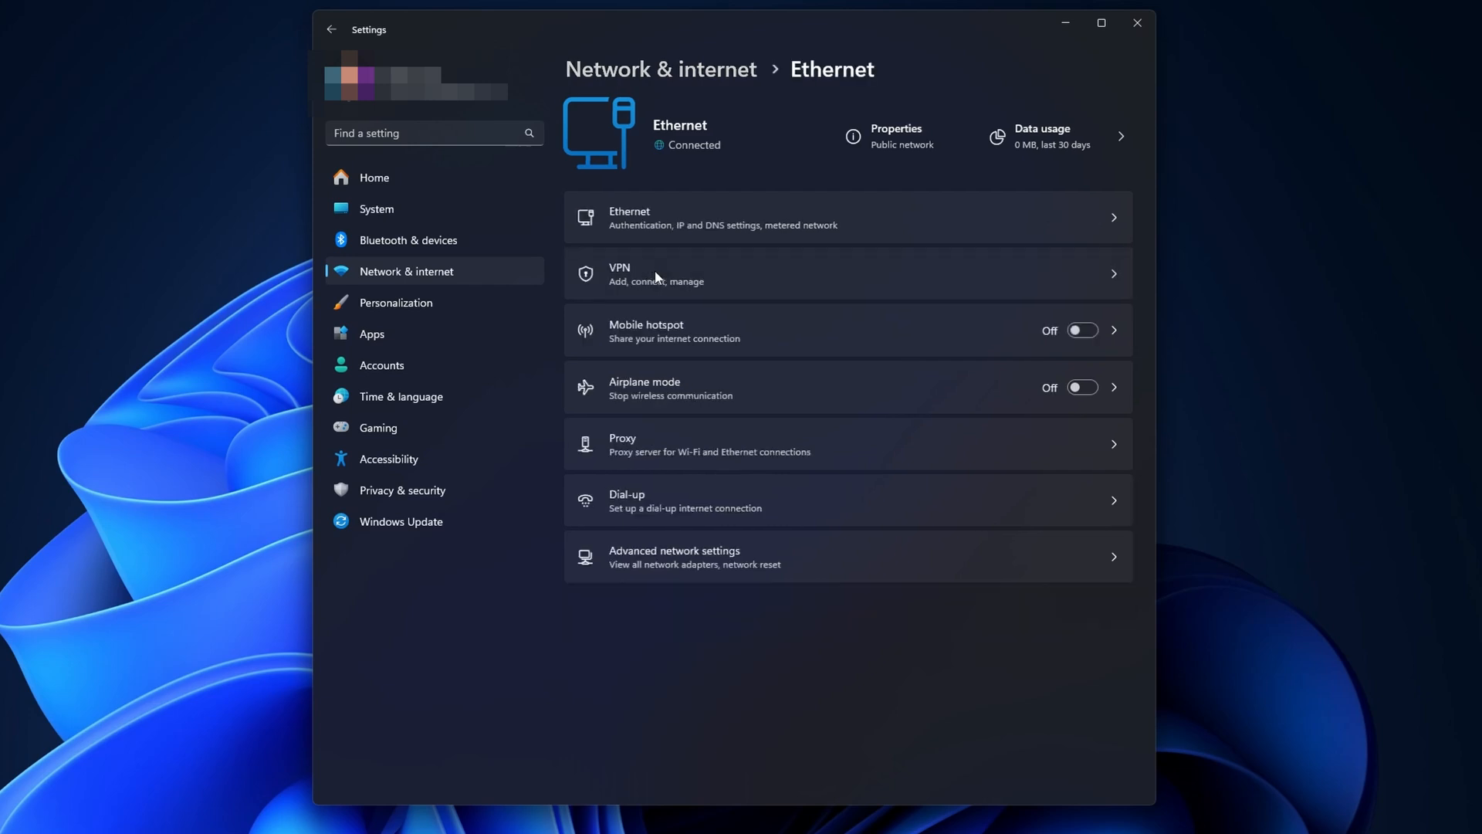
left_click(723, 218)
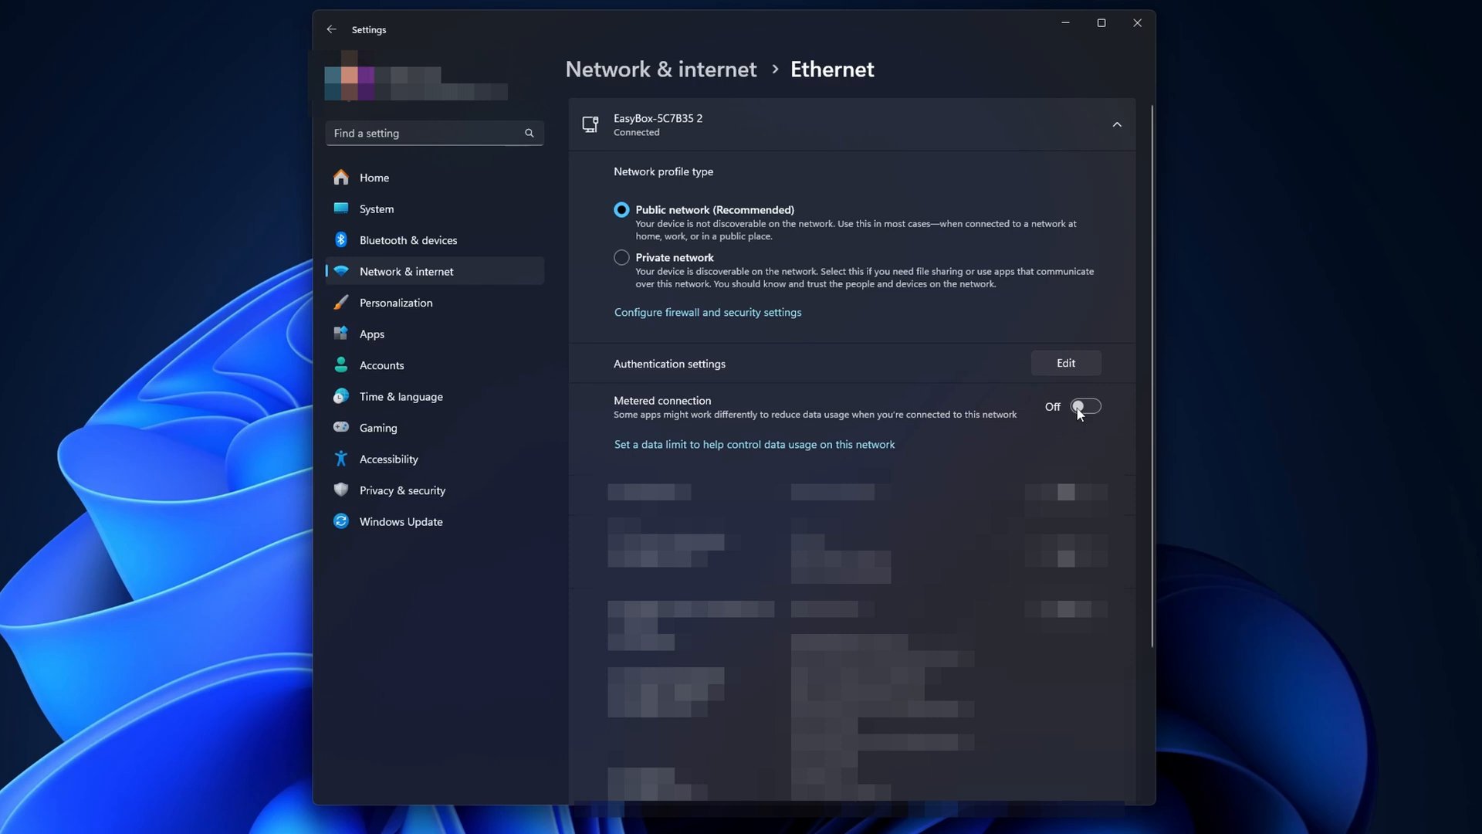
mouse_move(930, 433)
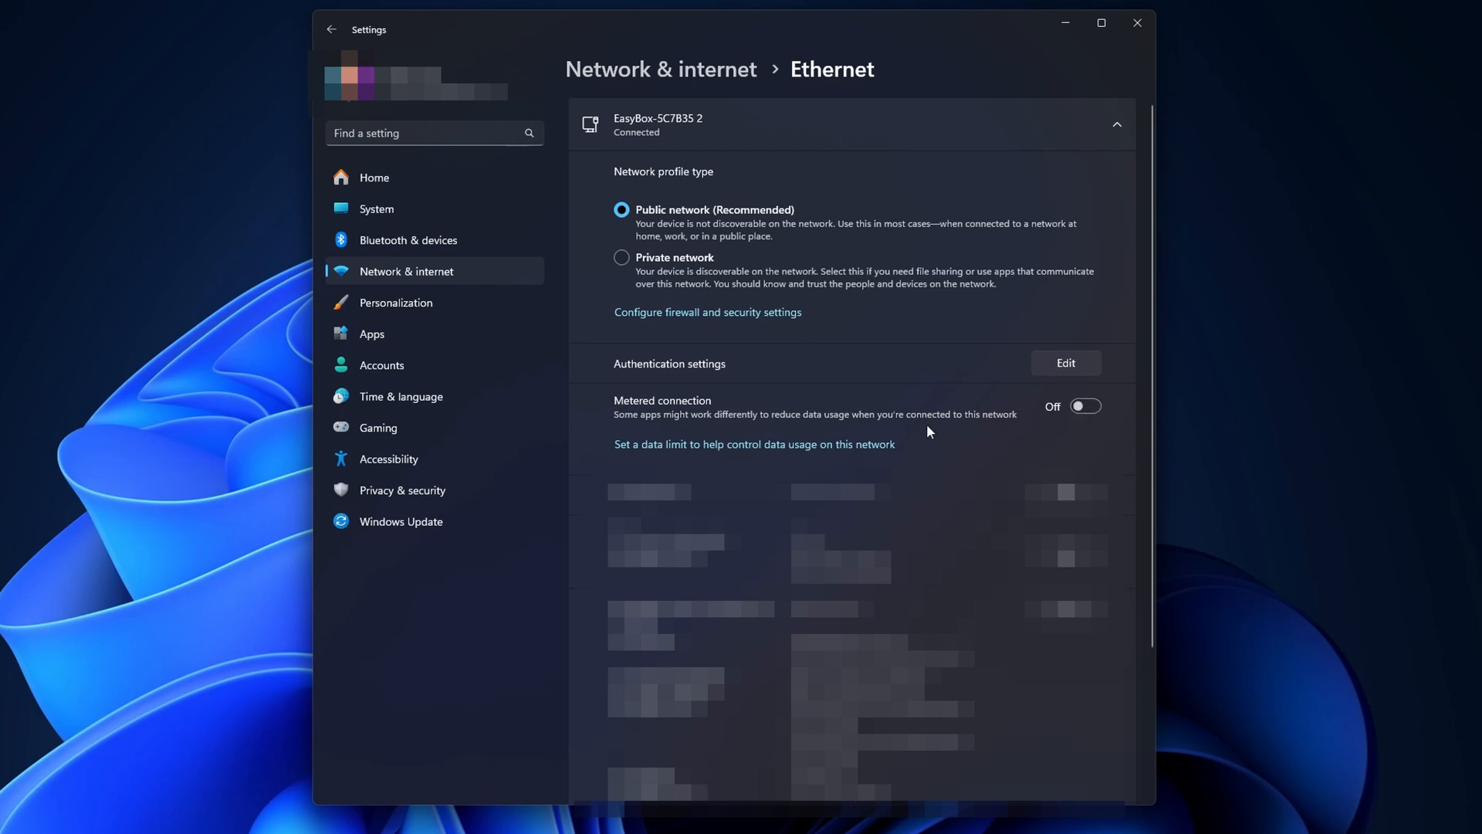
left_click(331, 30)
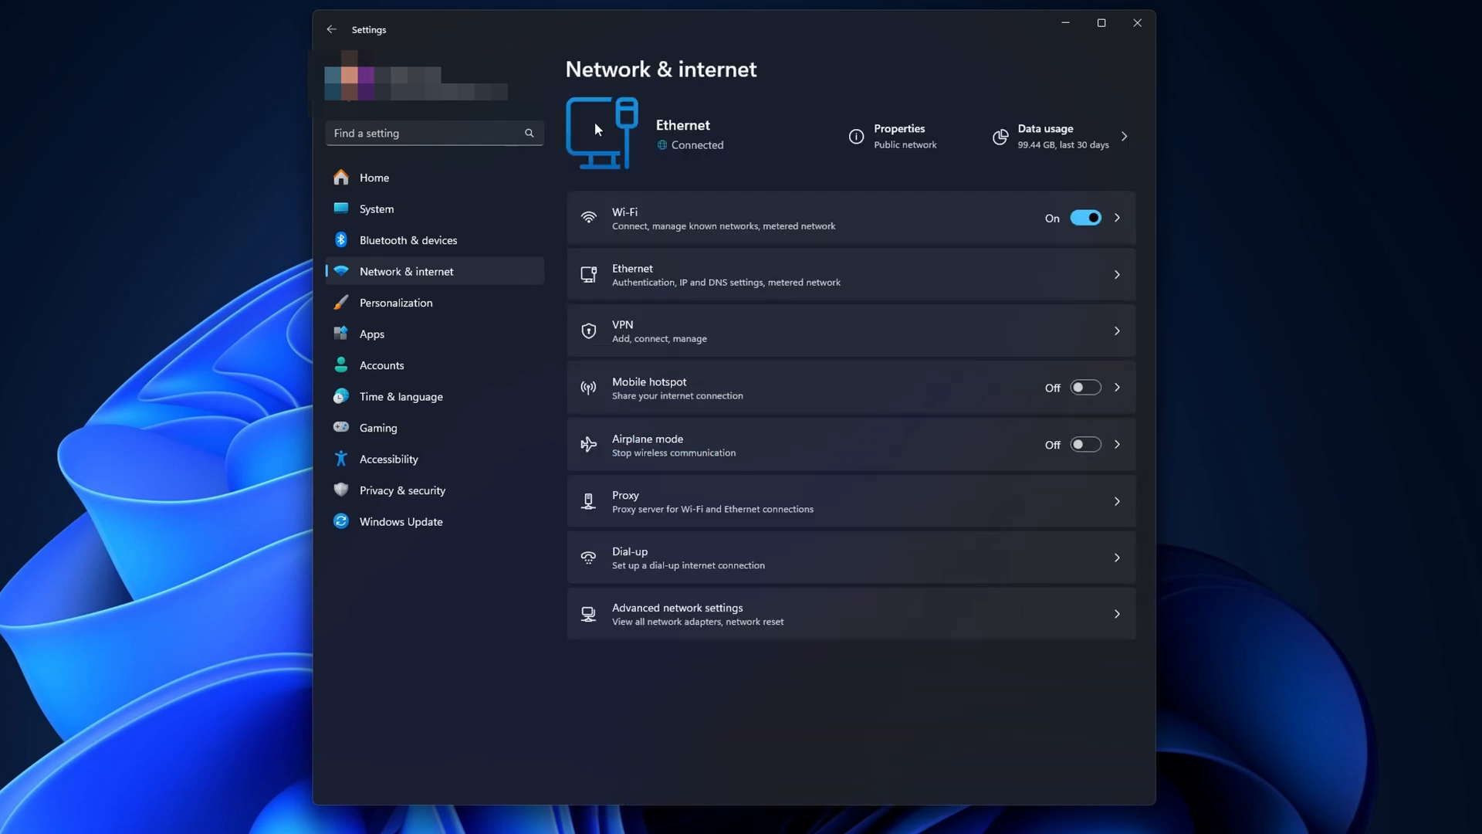
mouse_move(752, 619)
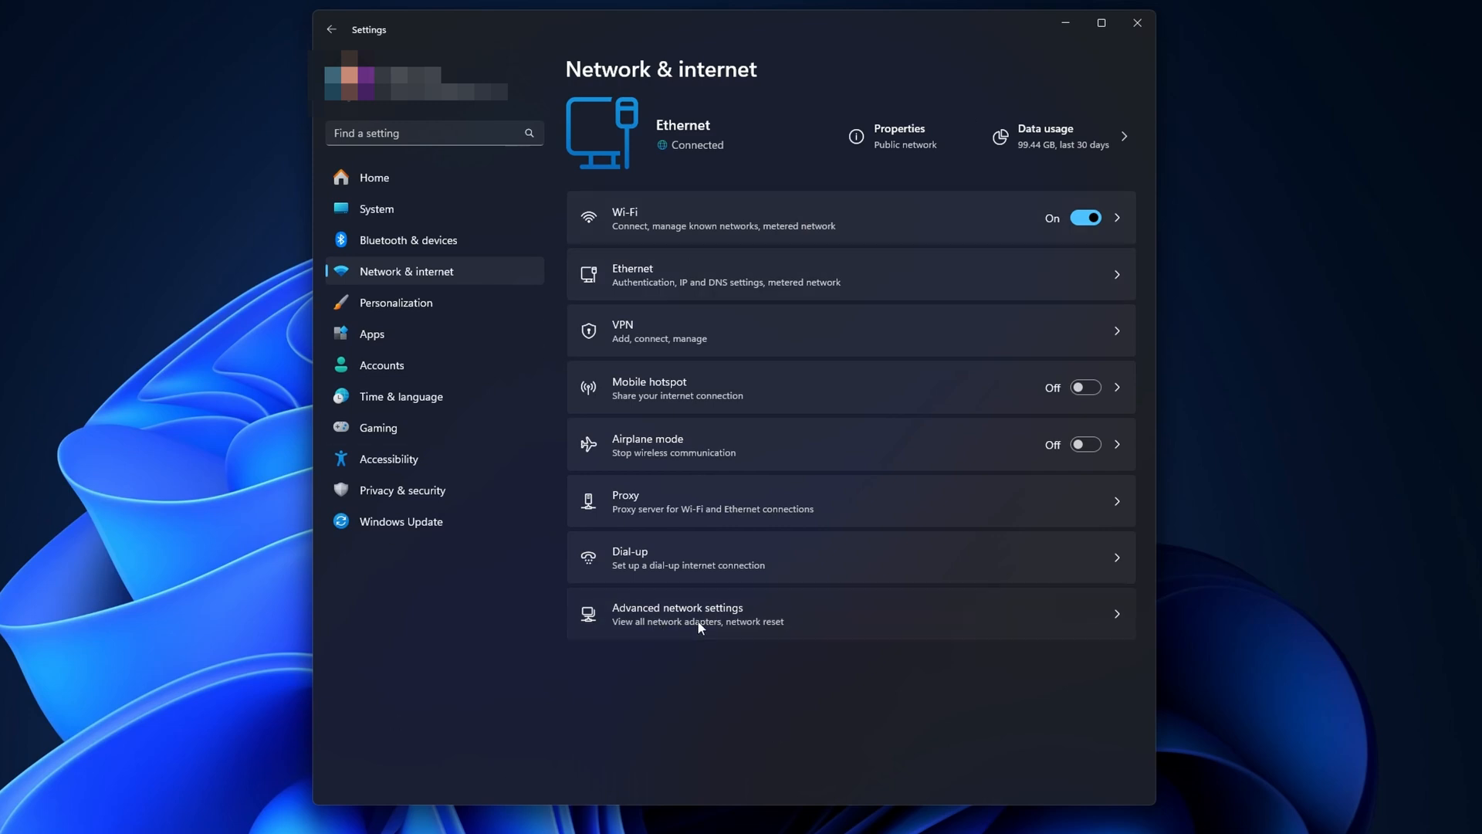
Check per-app Ethernet data usage, with steam.exe at 75.22 GB, then close Settings.
left_click(698, 615)
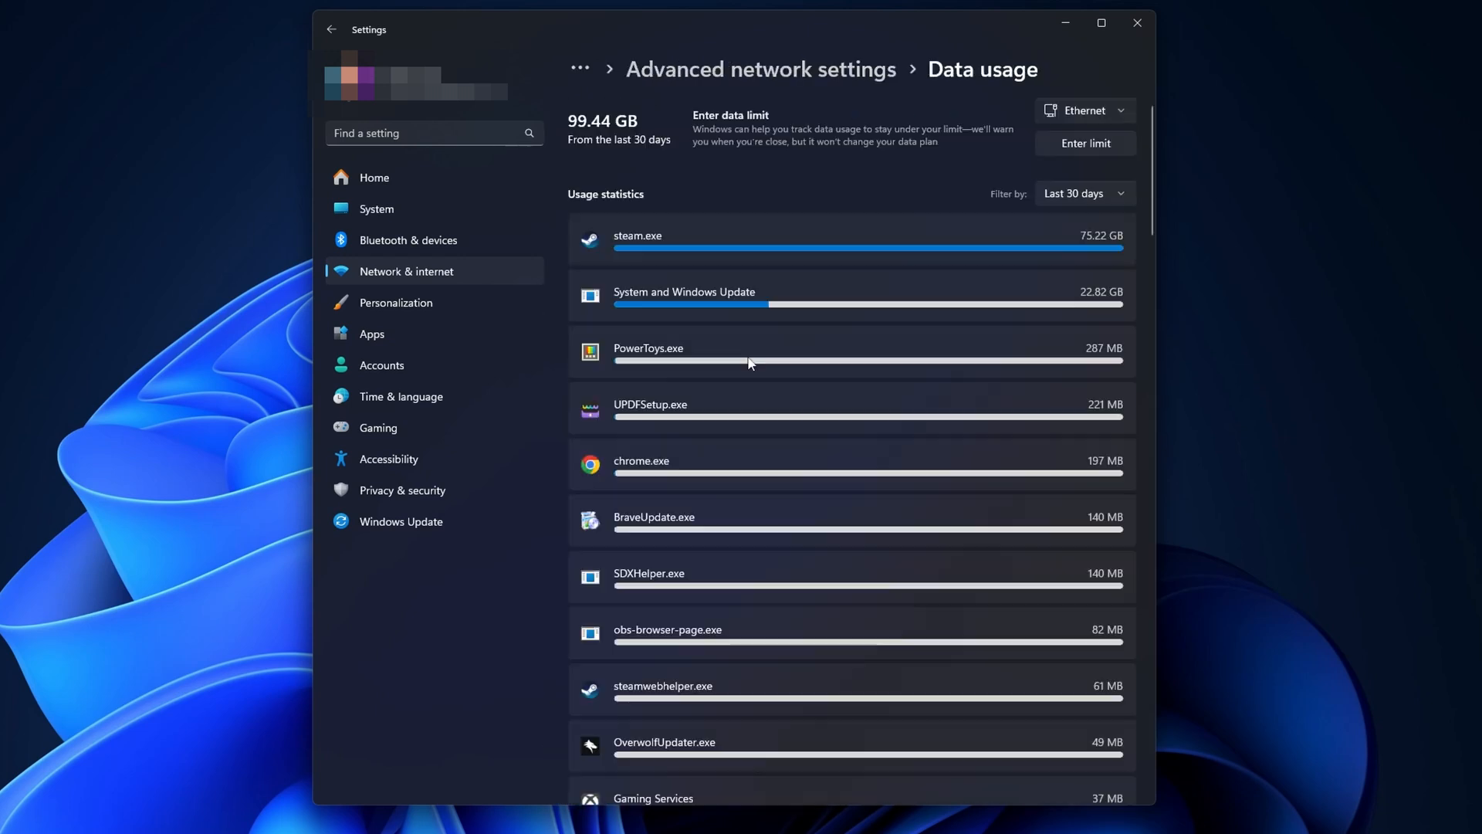
mouse_move(926, 416)
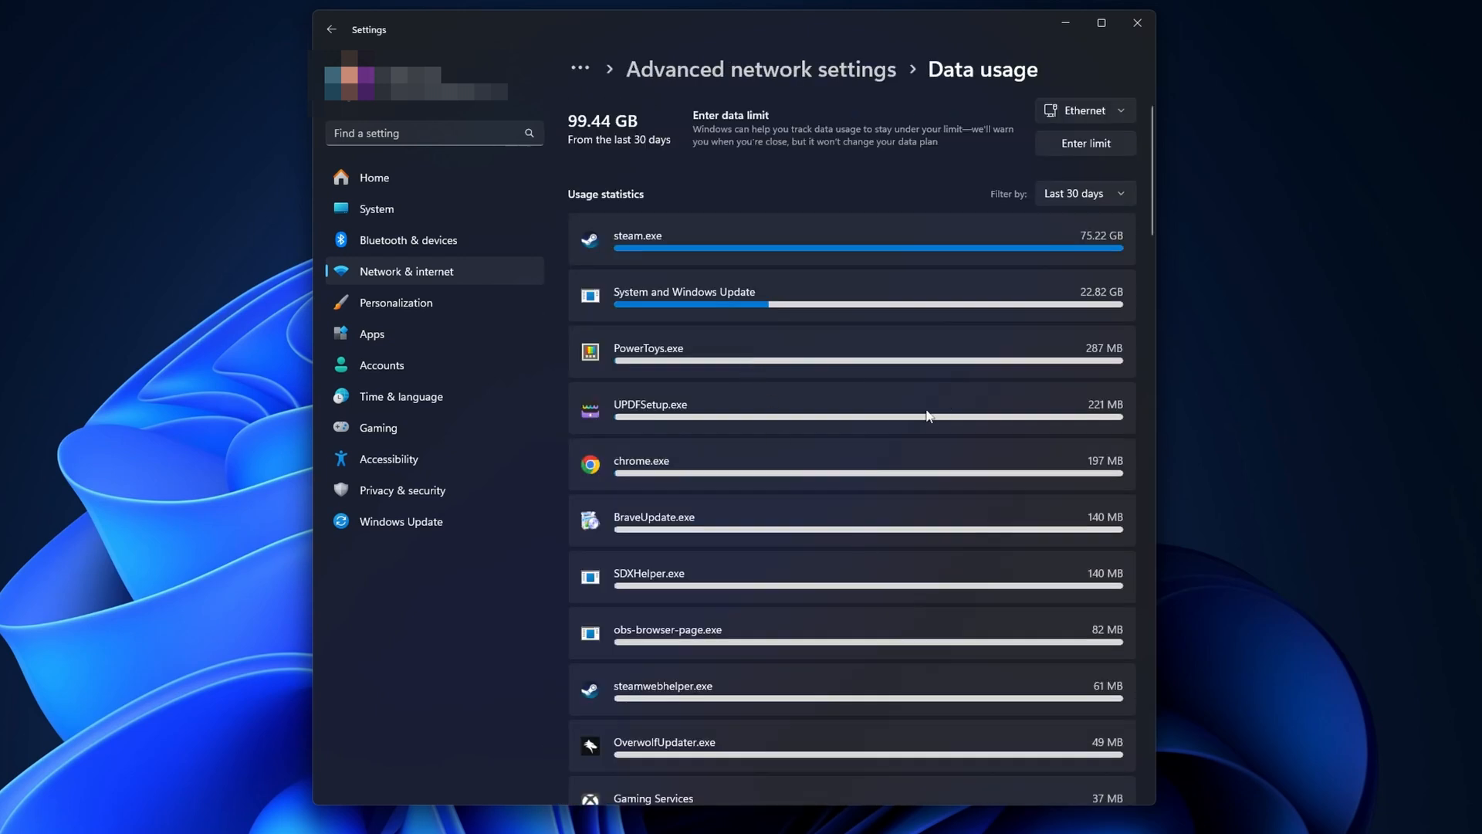
mouse_move(744, 432)
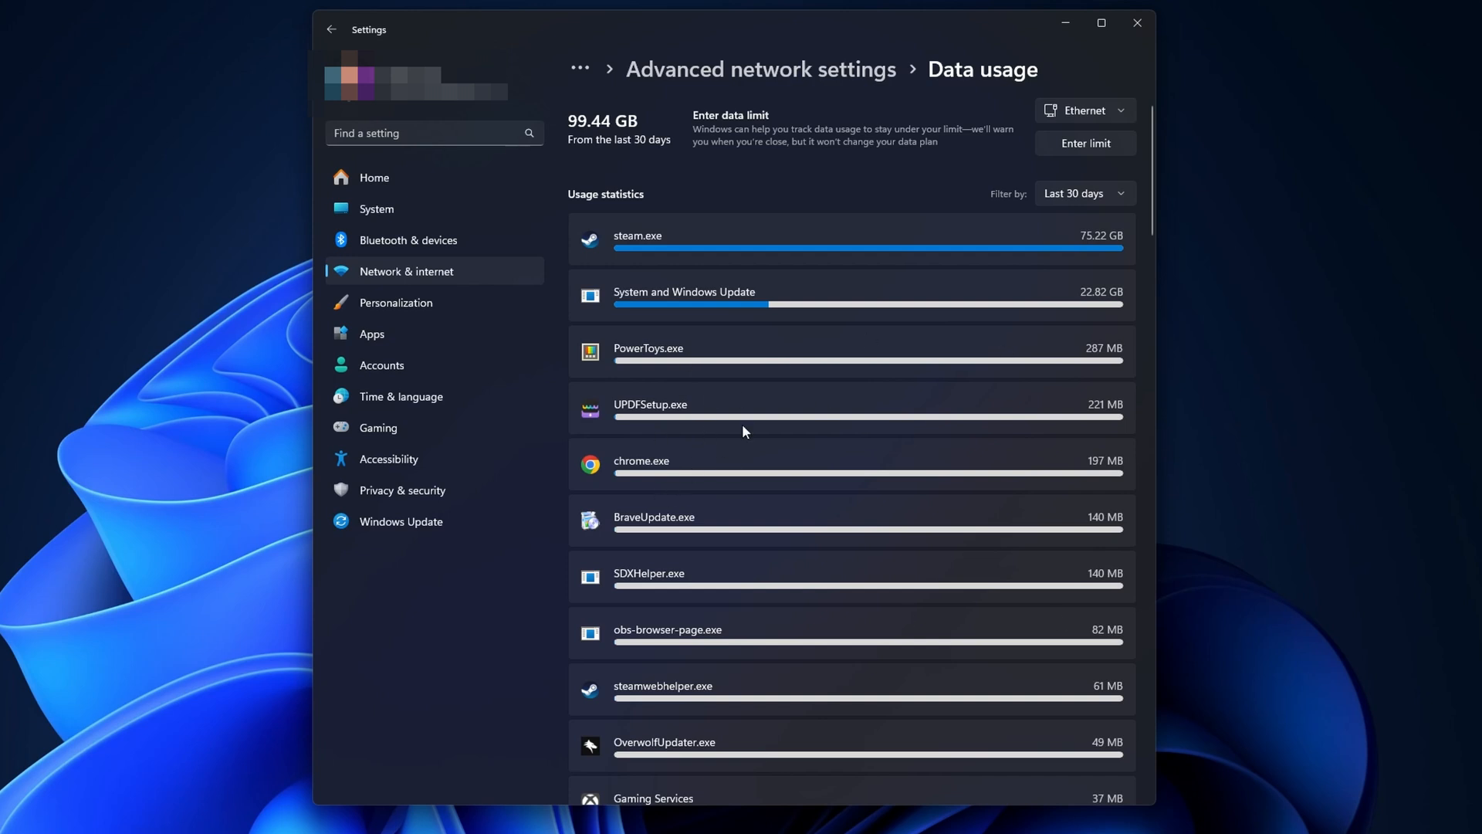
mouse_move(818, 623)
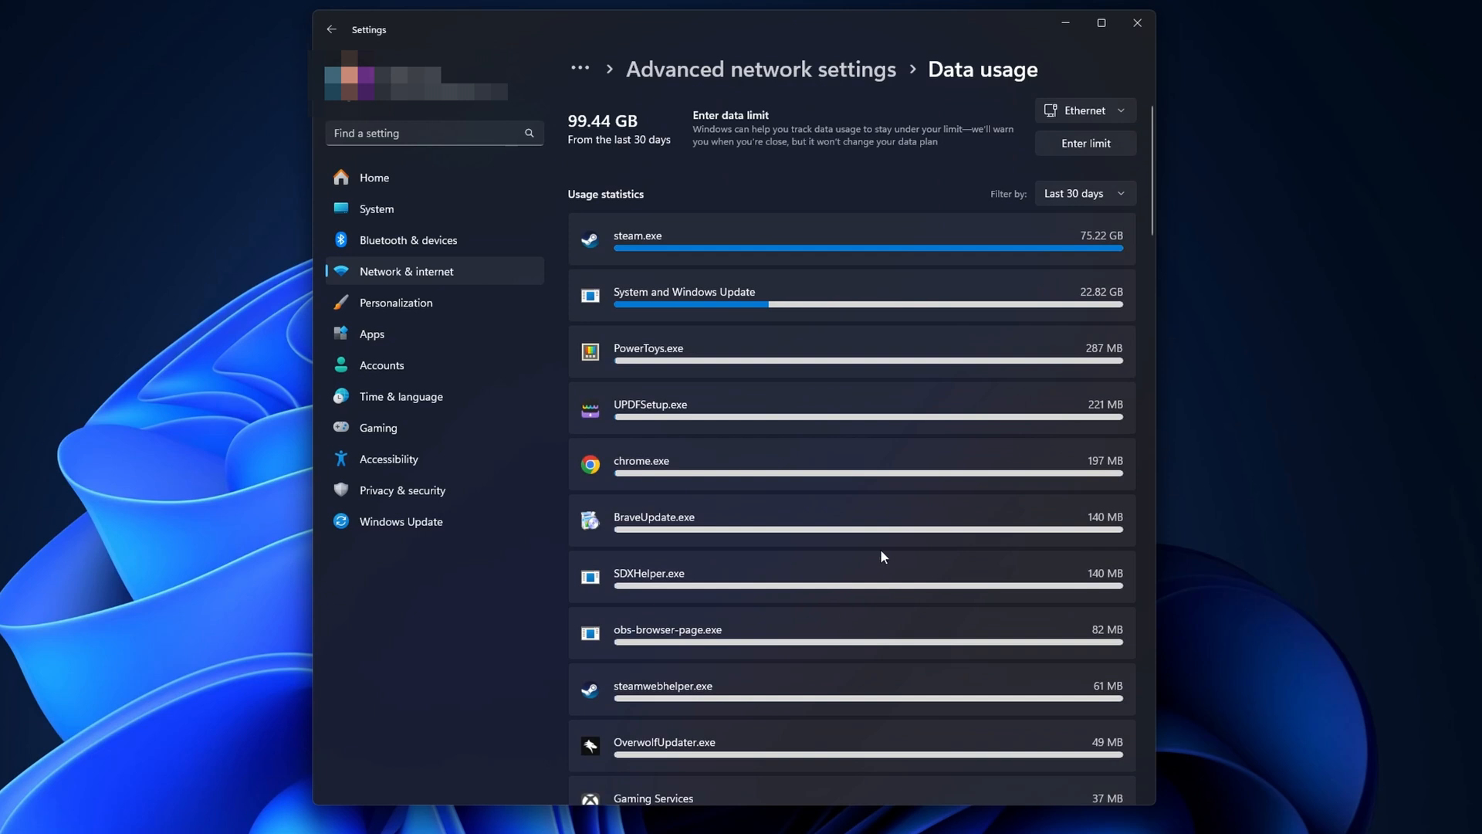
left_click(1137, 22)
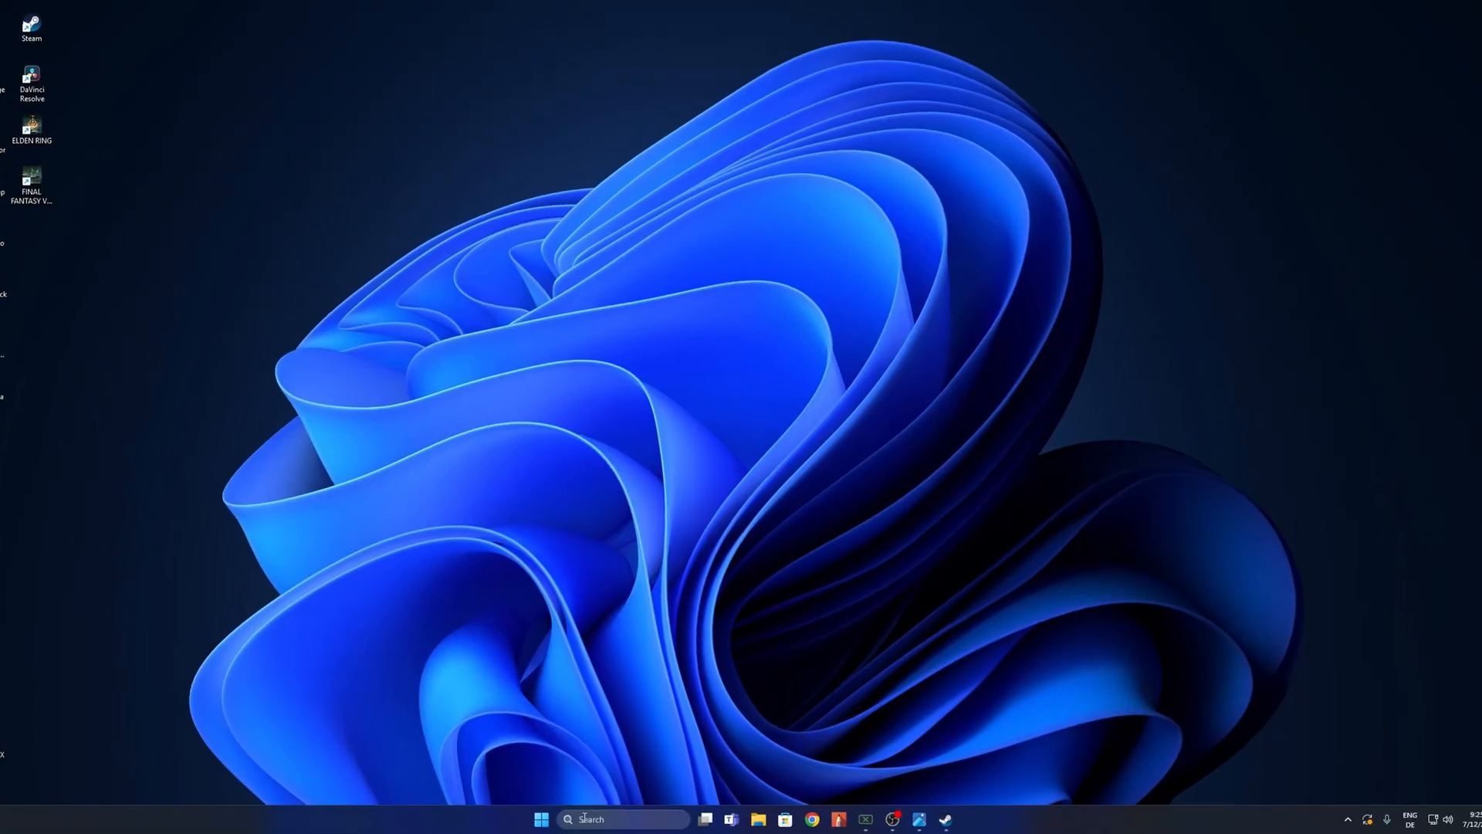
Search for 'cmd' and run Command Prompt as administrator.
left_click(624, 818)
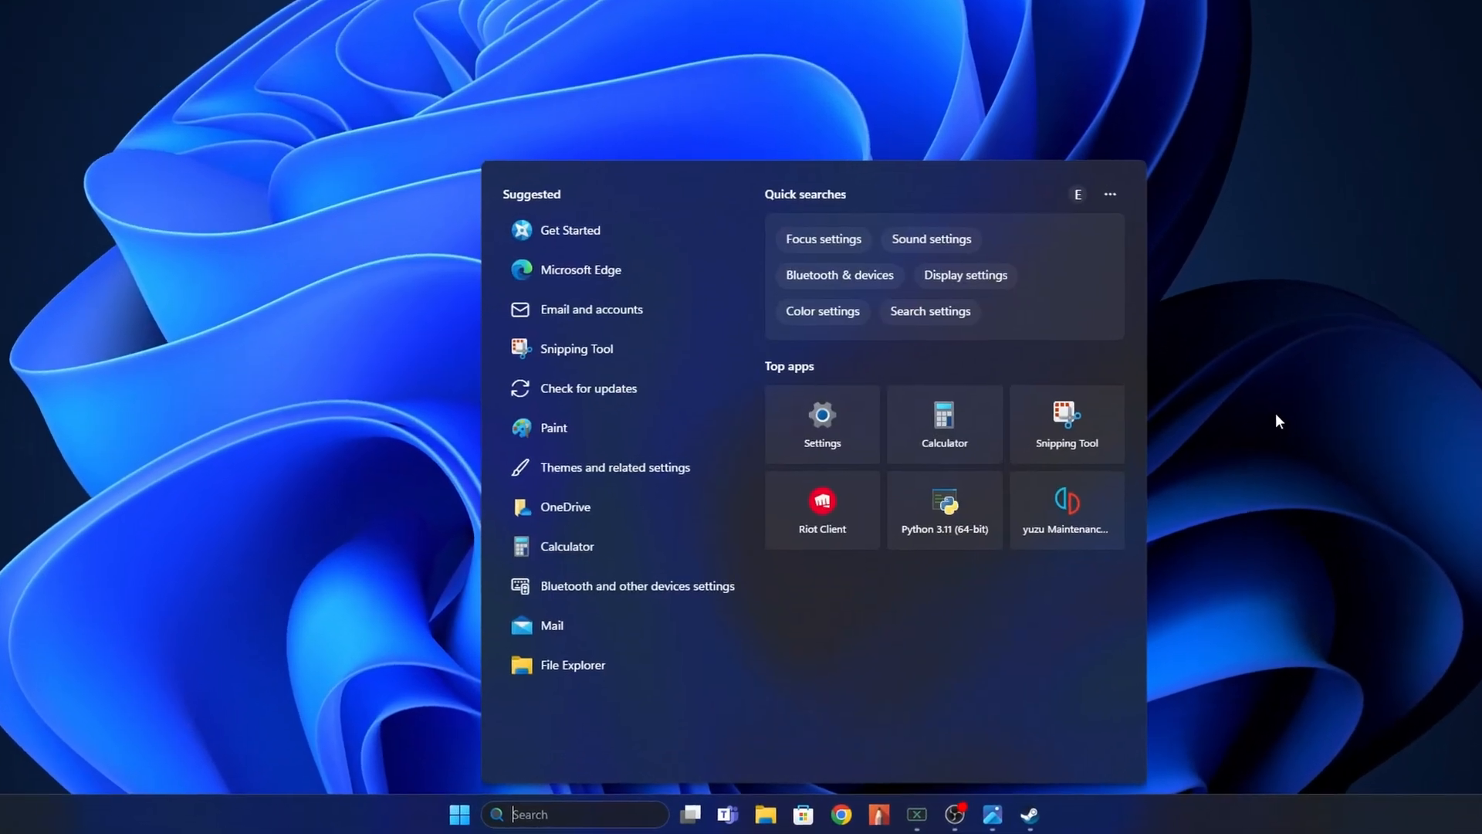
type("cmd")
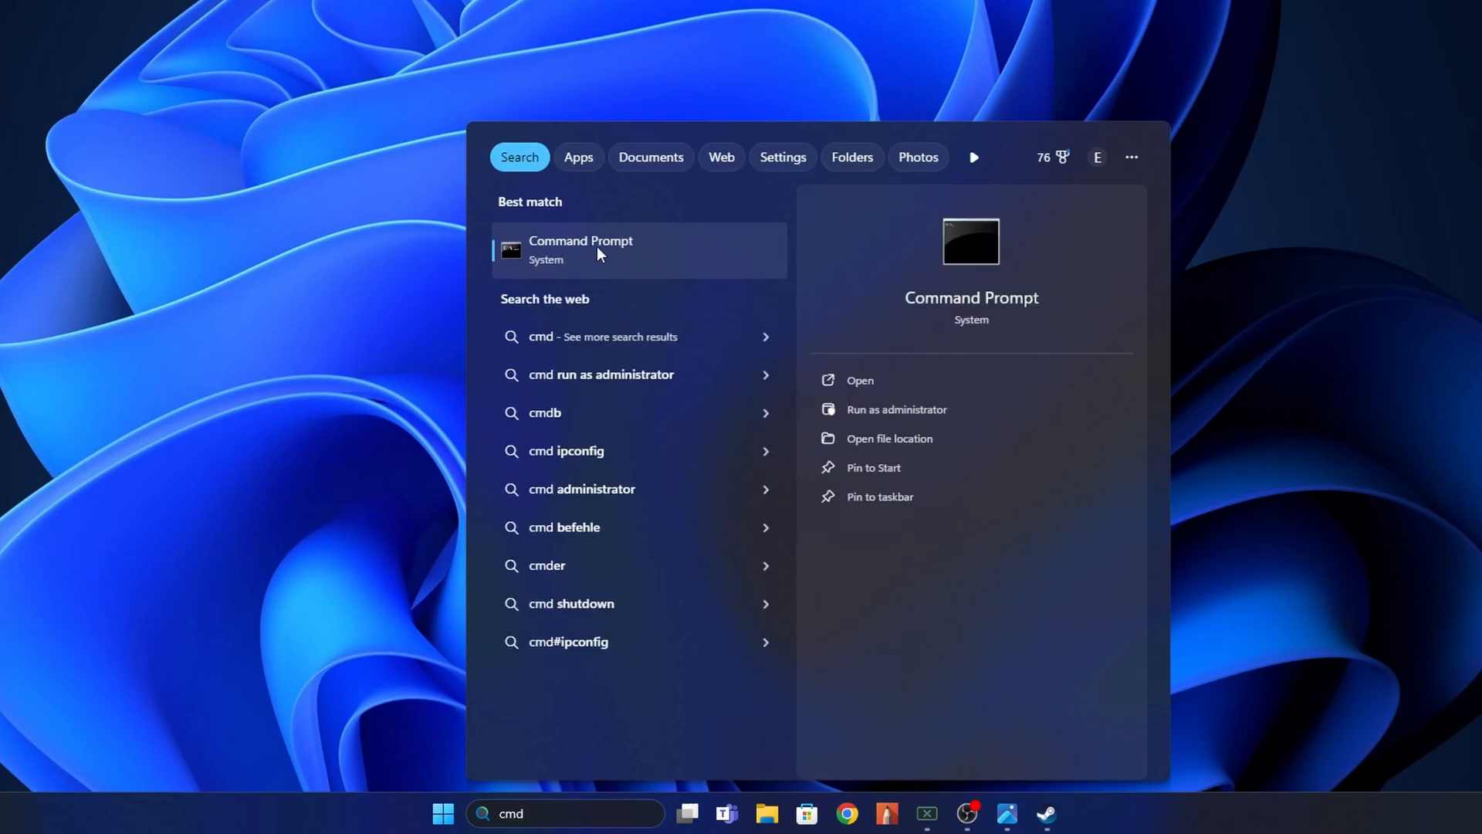
right_click(581, 250)
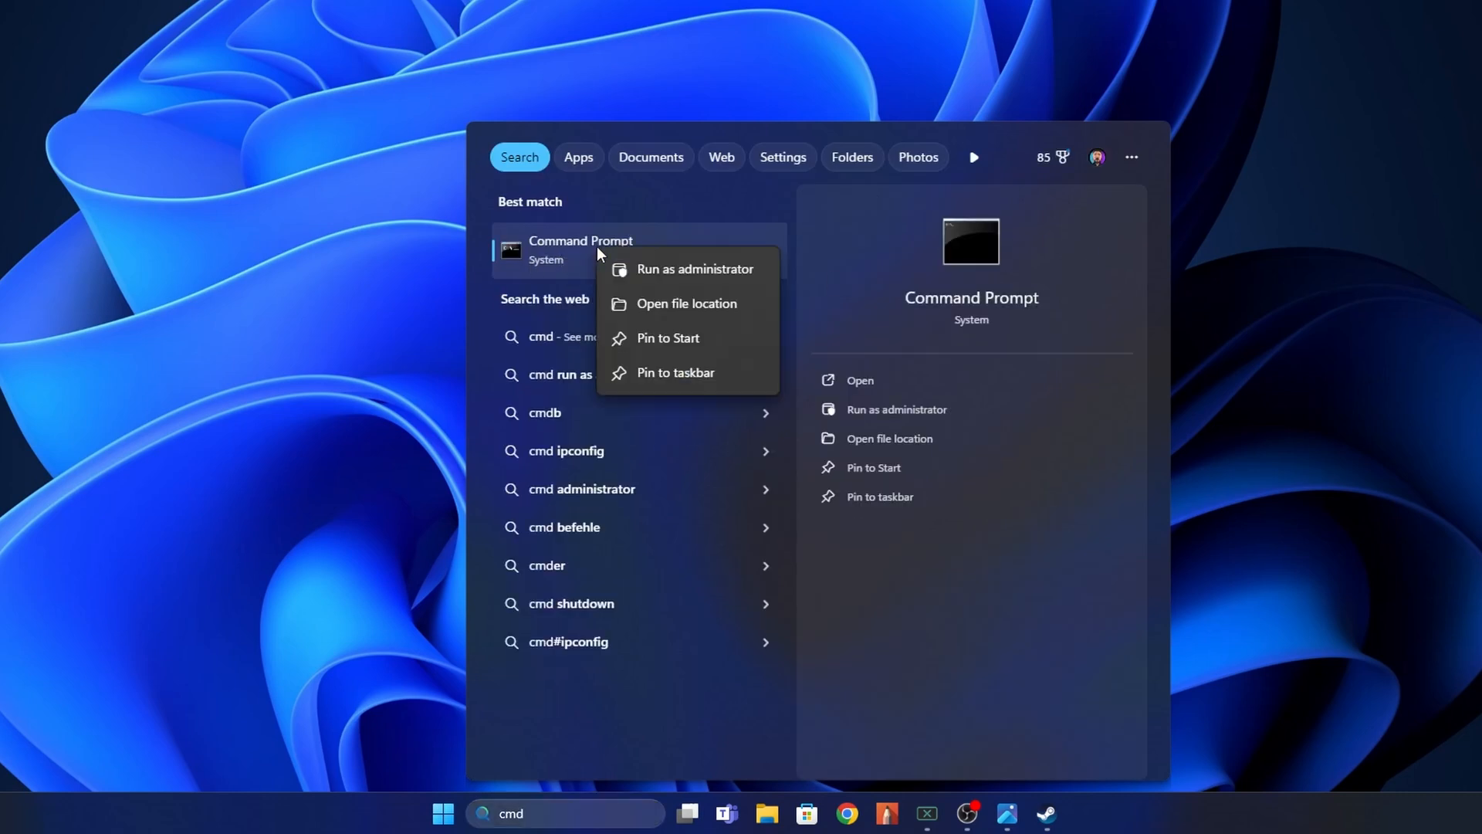
mouse_move(671, 276)
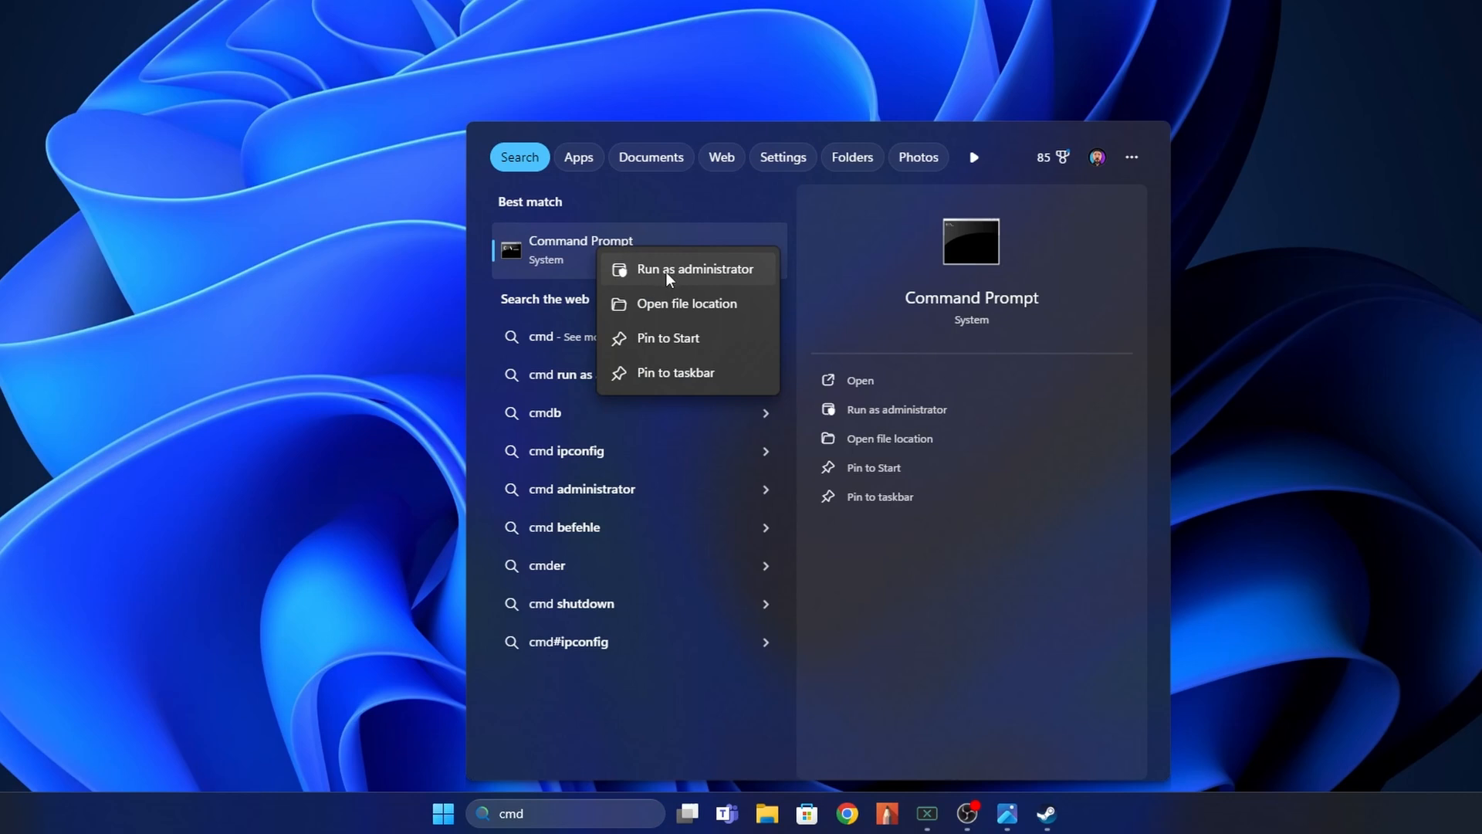
left_click(695, 269)
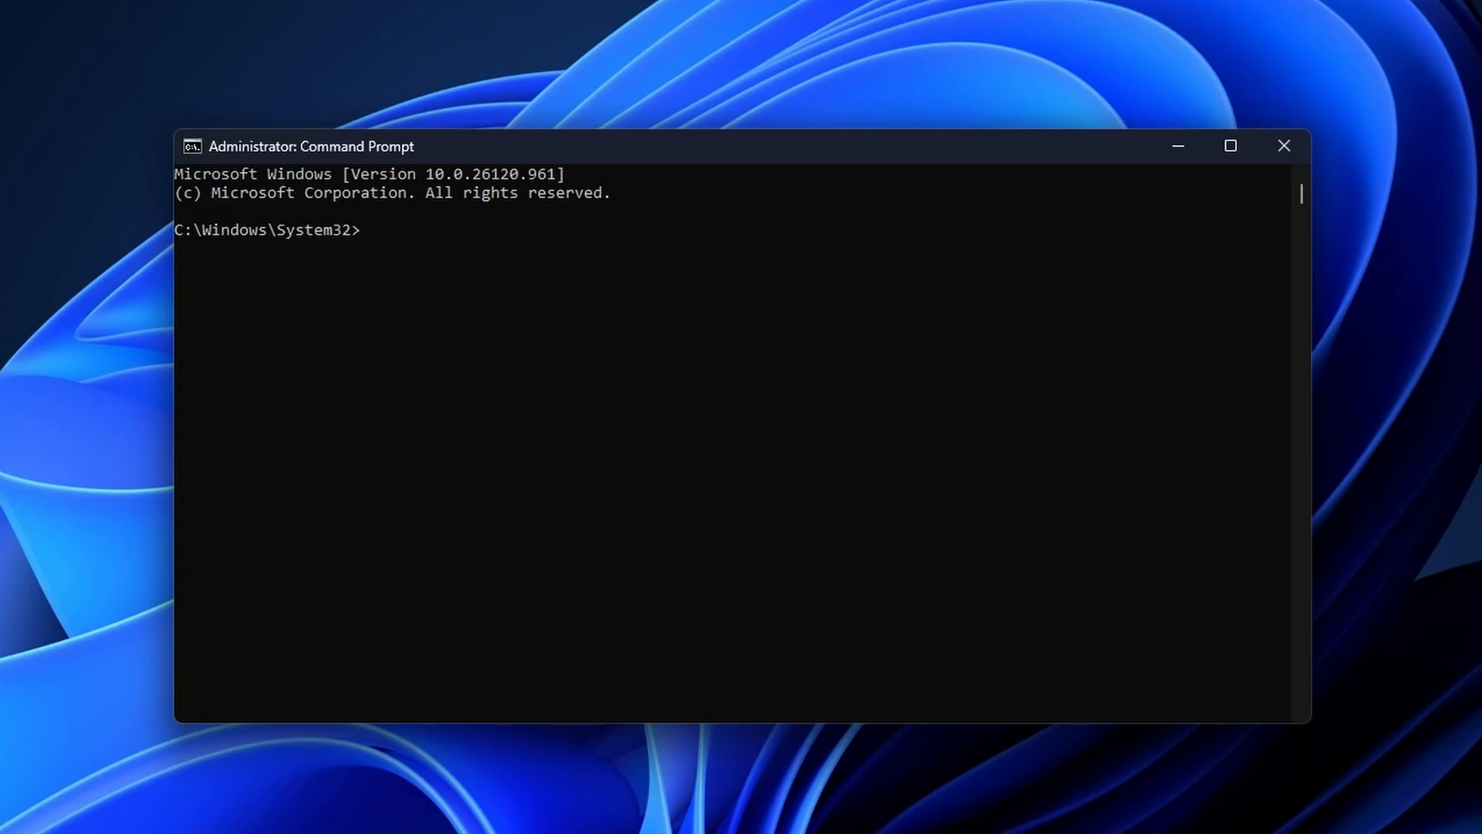
Run ipconfig /release, /flushdns and /renew, then netsh int ip reset.
type("ipconfig/release")
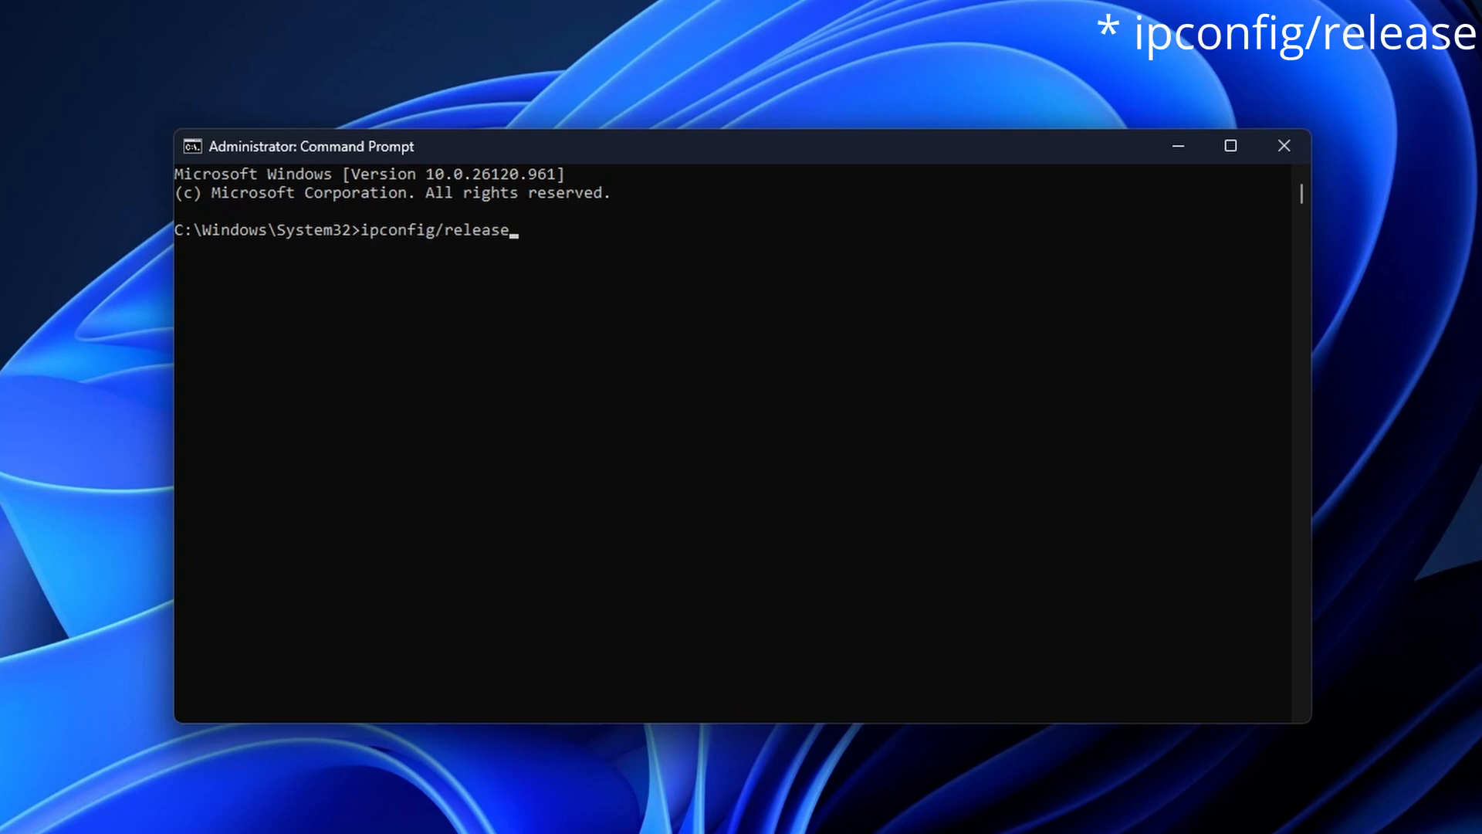
key("Return")
type("ipconfig/flushdns")
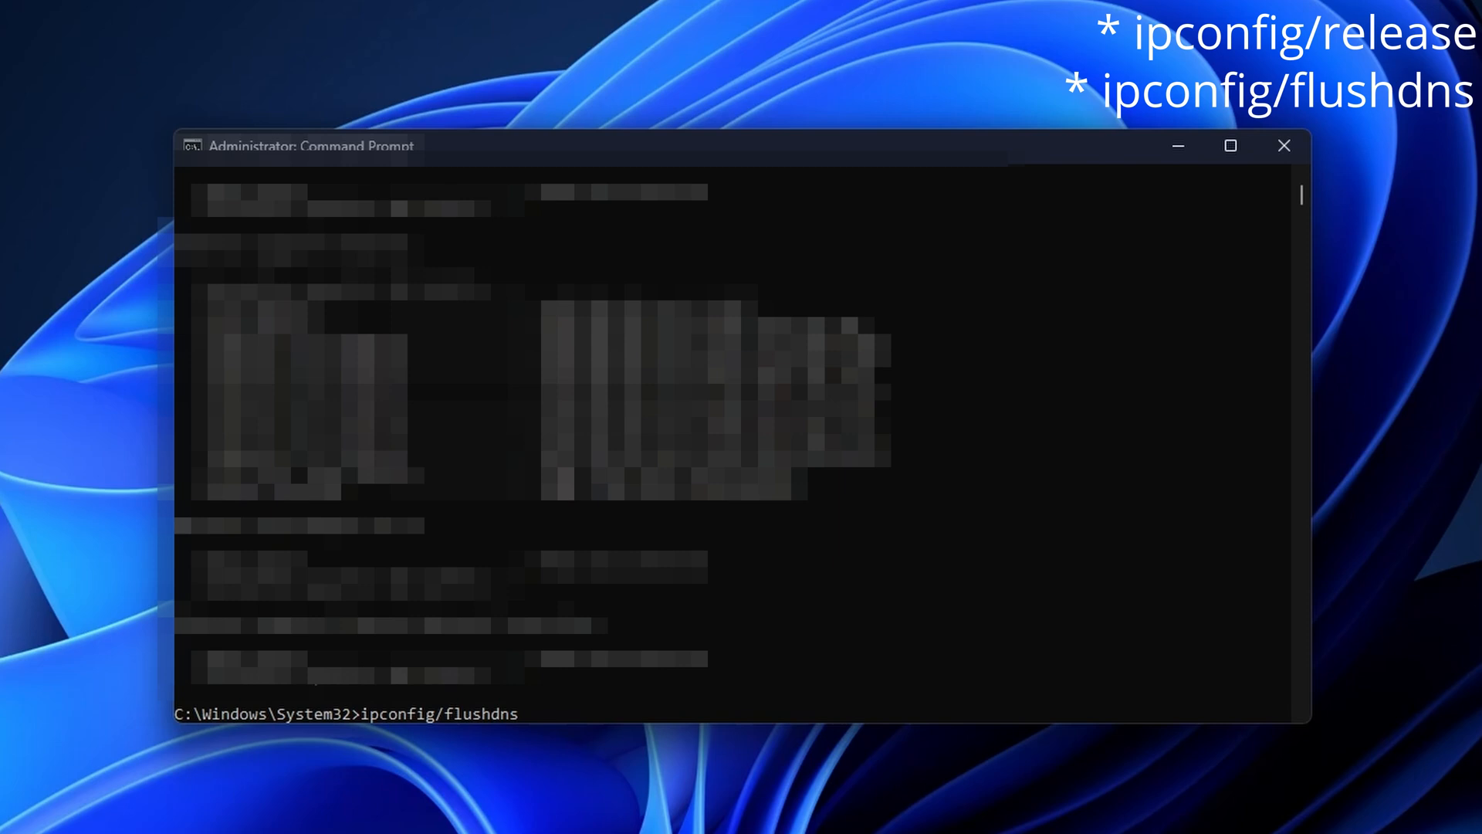
key("Return")
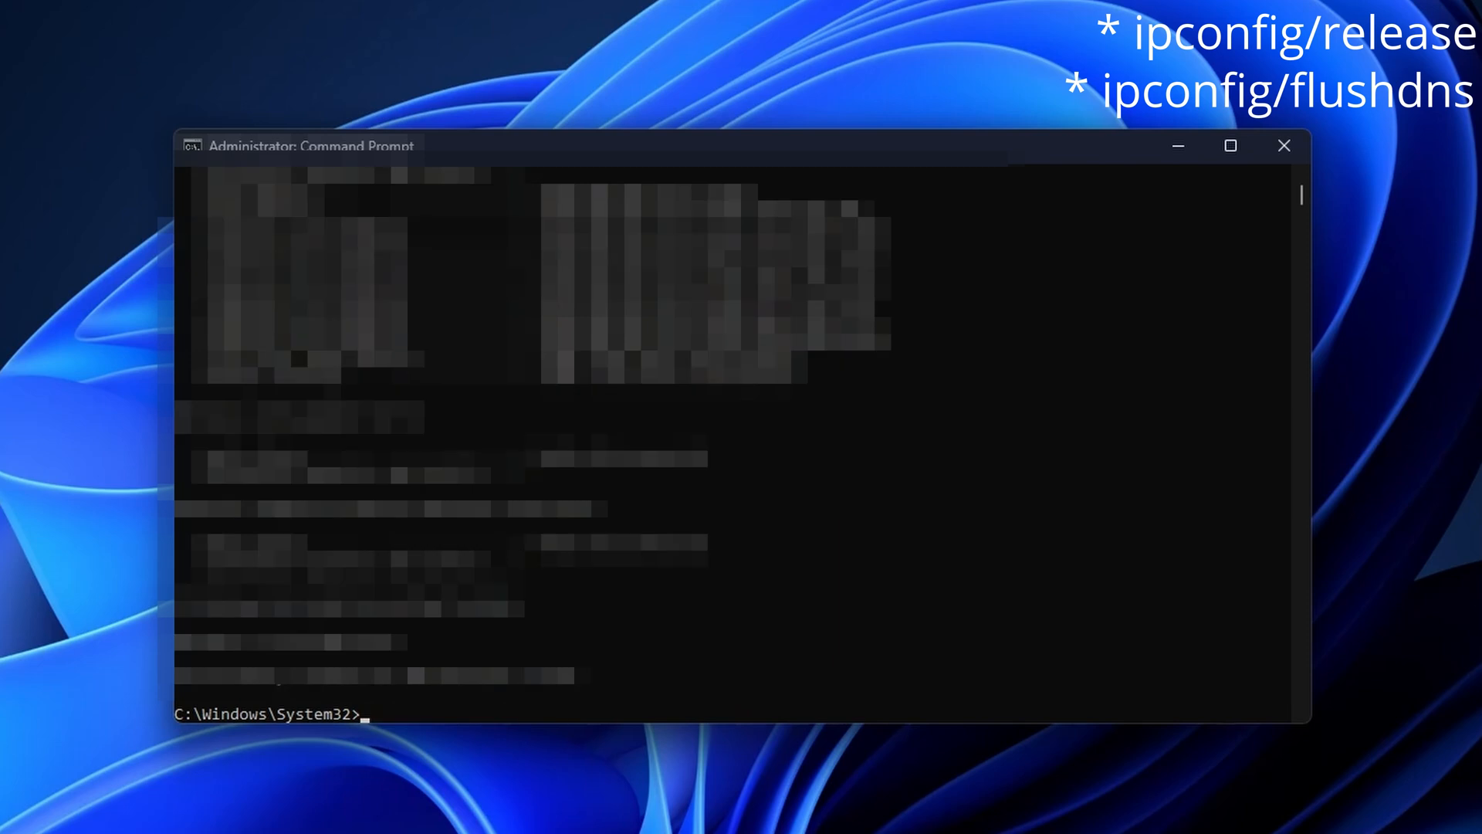
type("ipconfig/renew")
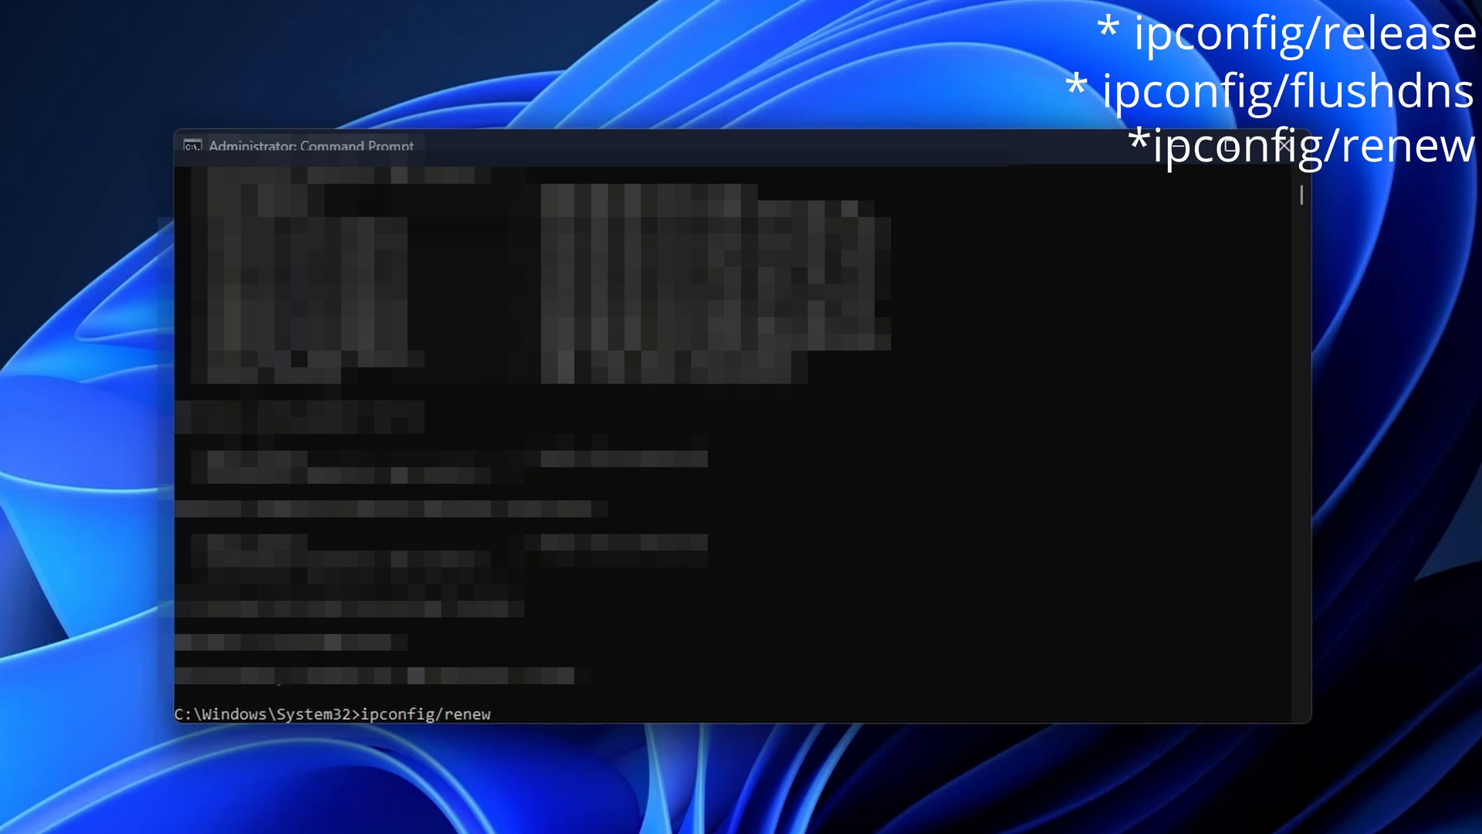
key("Return")
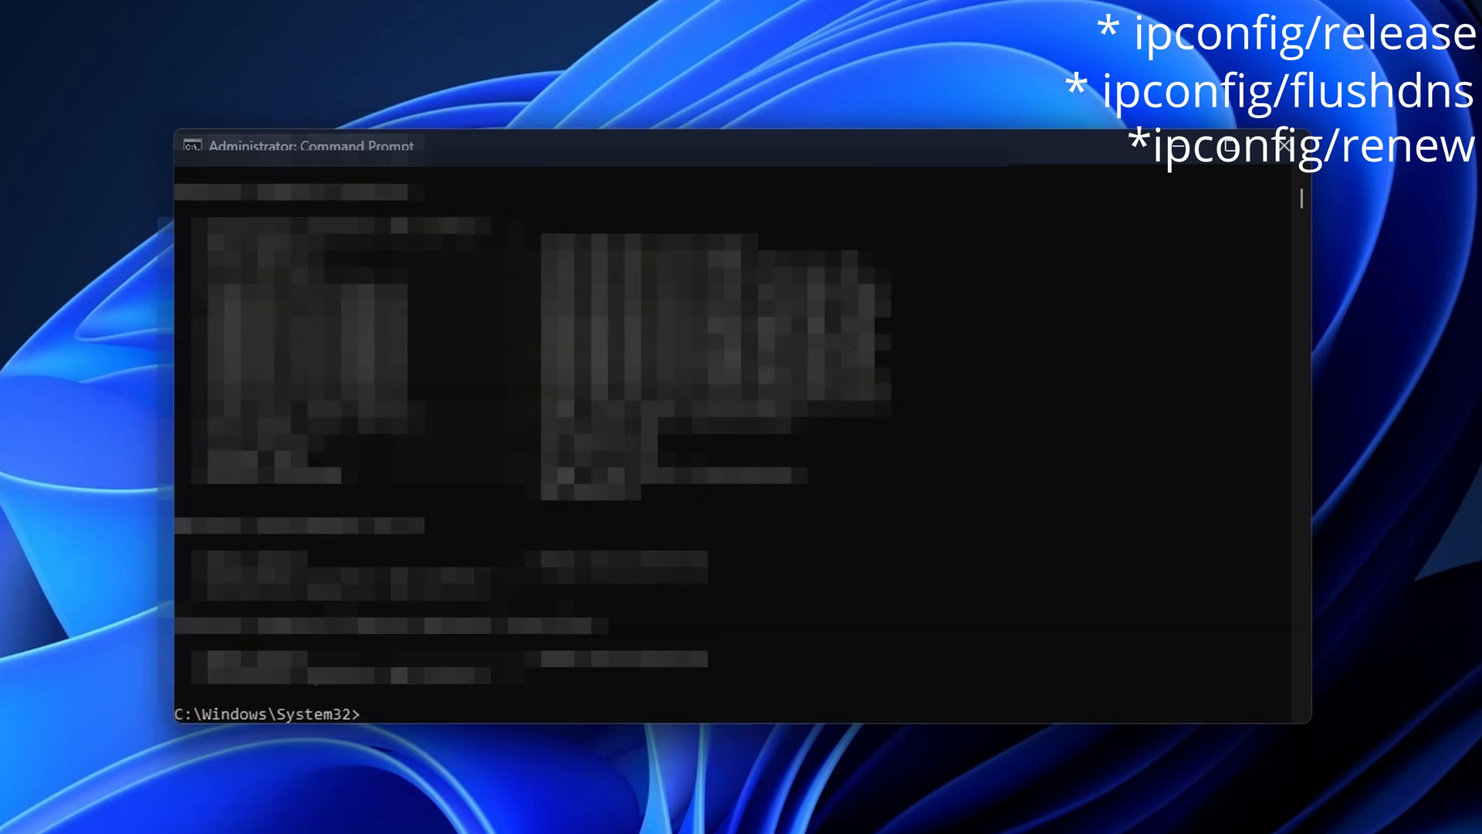
type("netsh int ip reset")
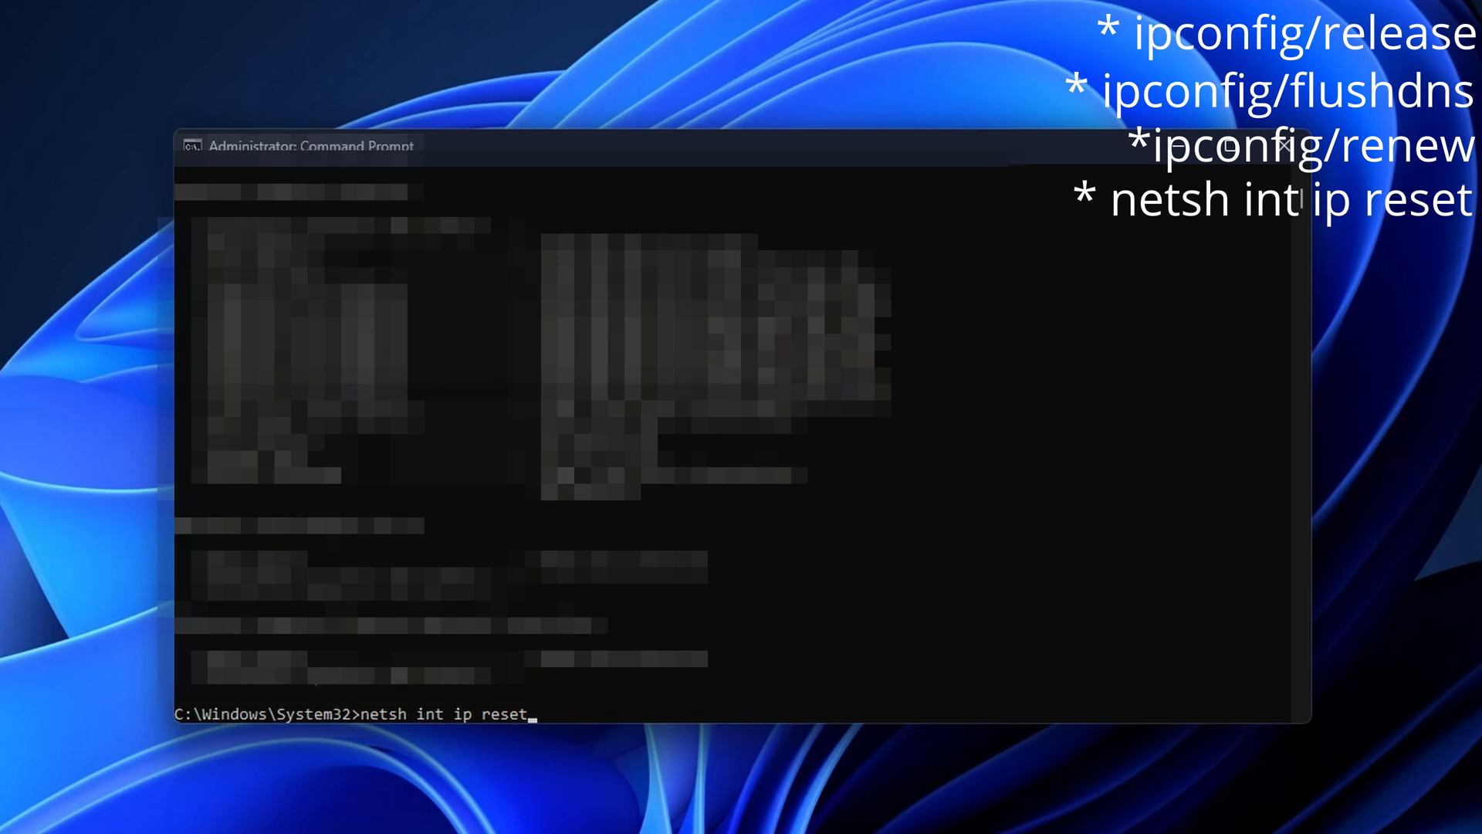
key("Return")
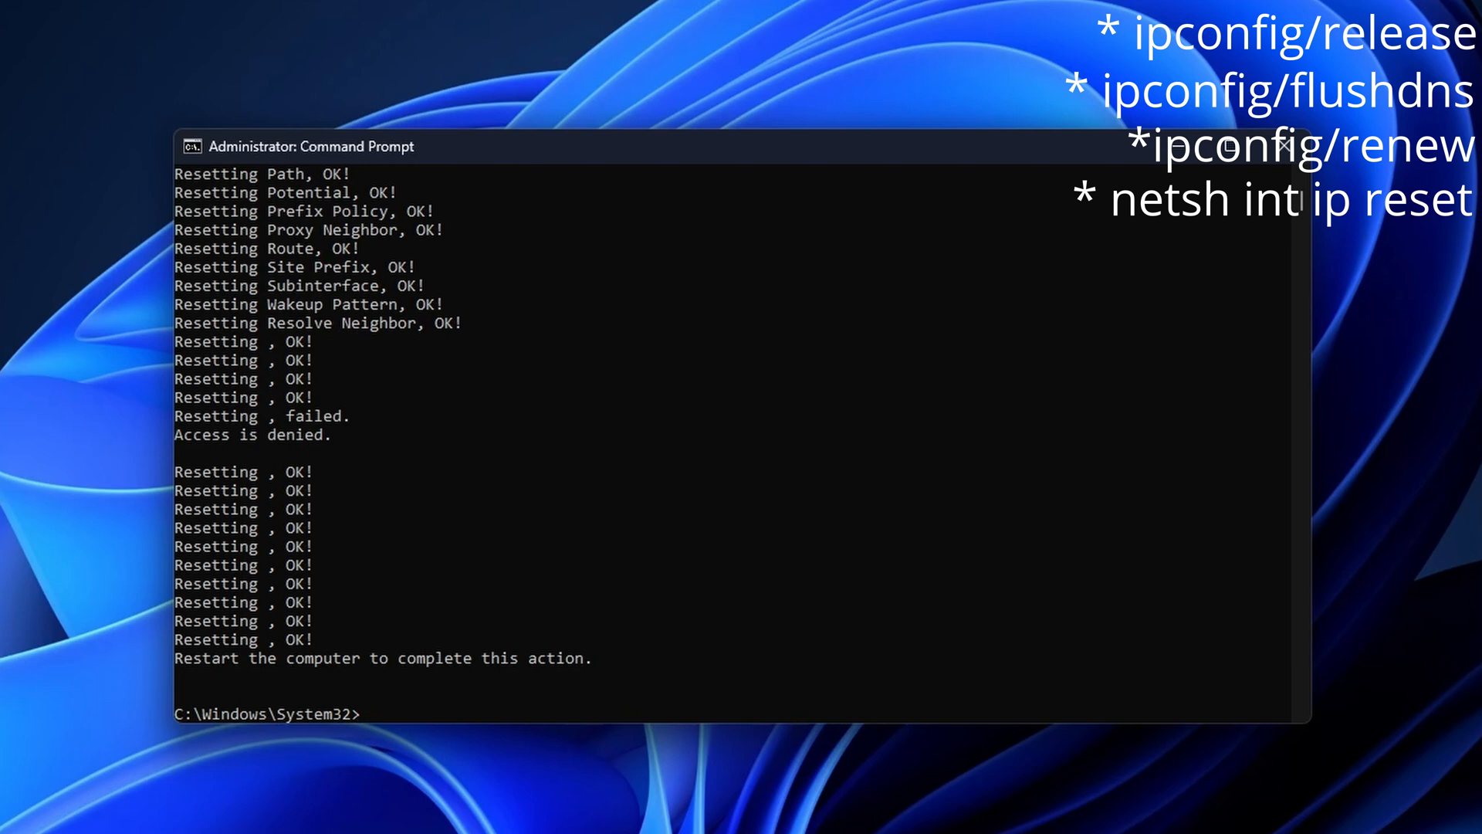
Run netsh winsock reset, show TCP global parameters, and set autotuning=normal.
type("netsh winsock reset")
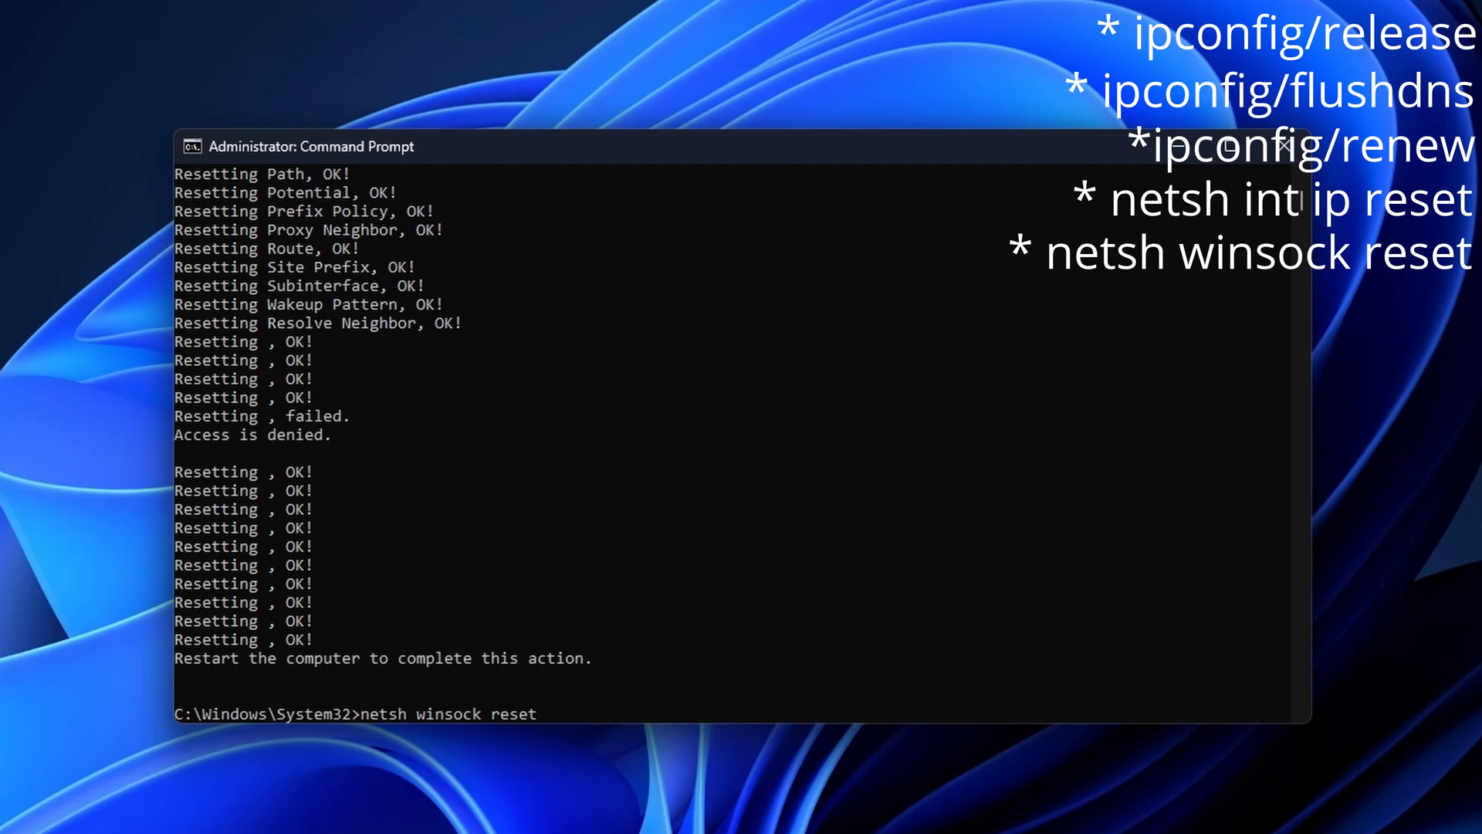
key("Return")
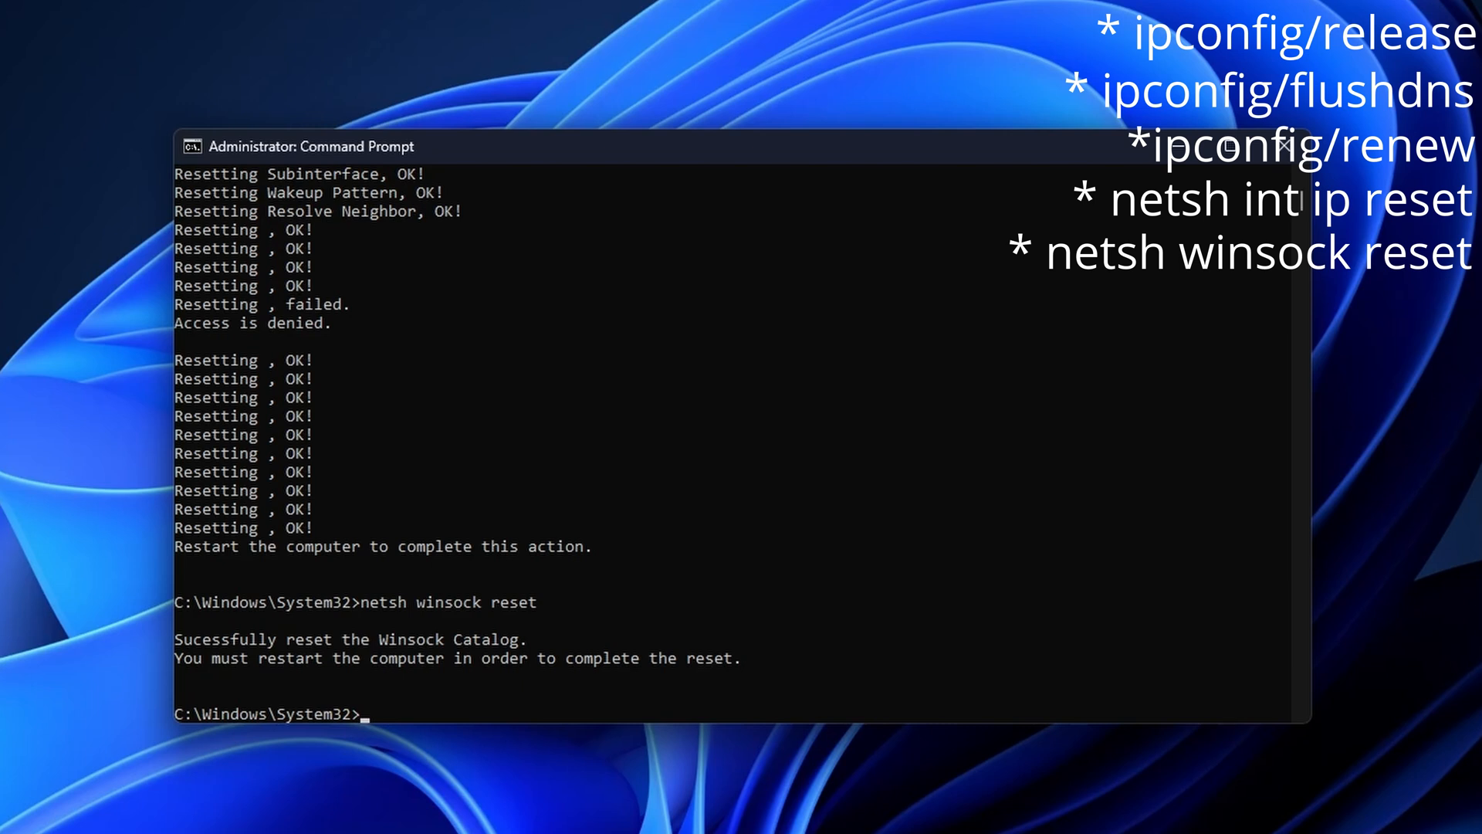
type("netsh interface tcp show global")
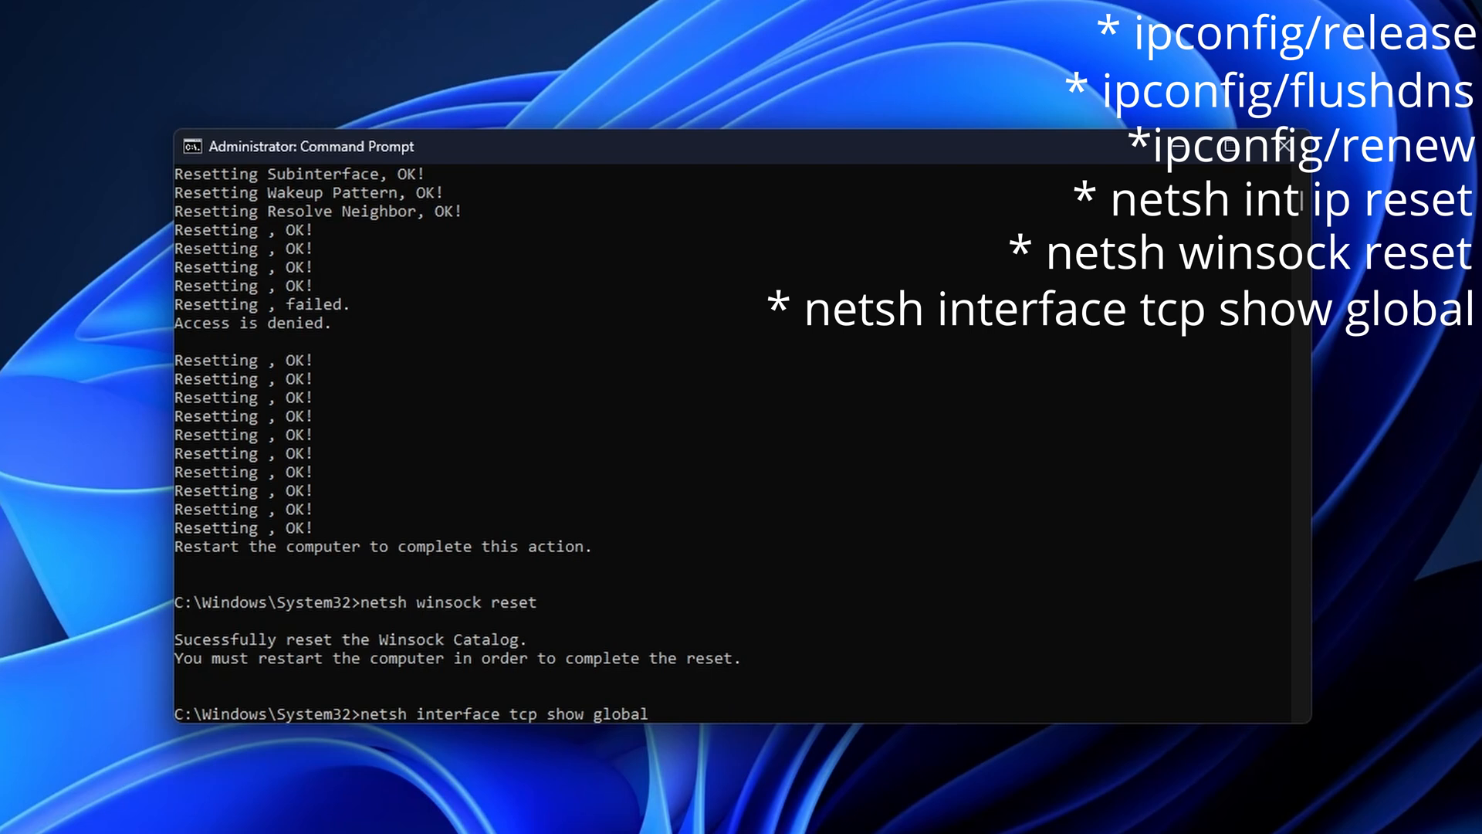
key("Return")
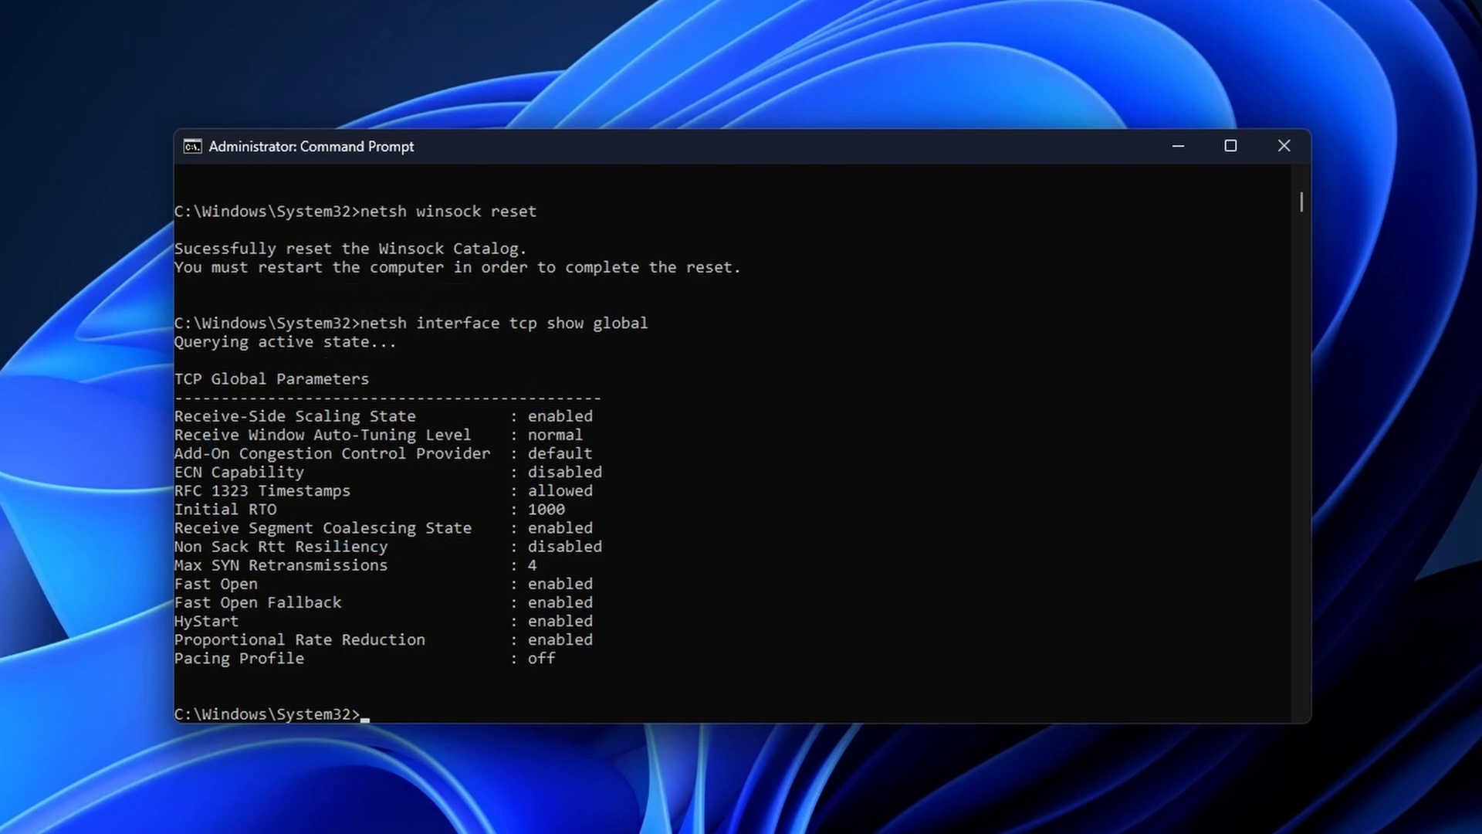
type("netsh interface tcp set global autotuning=normal")
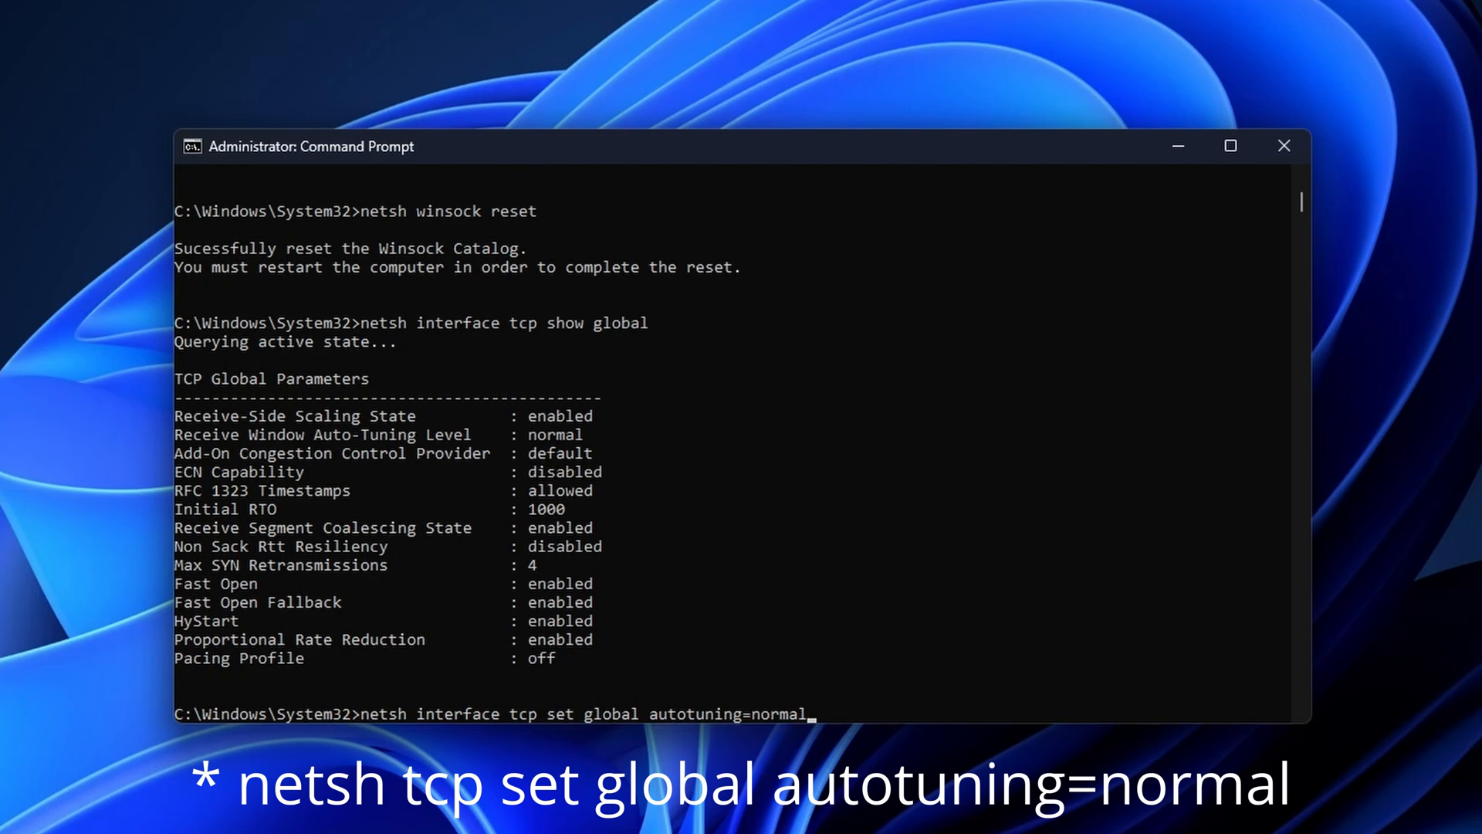
key("Return")
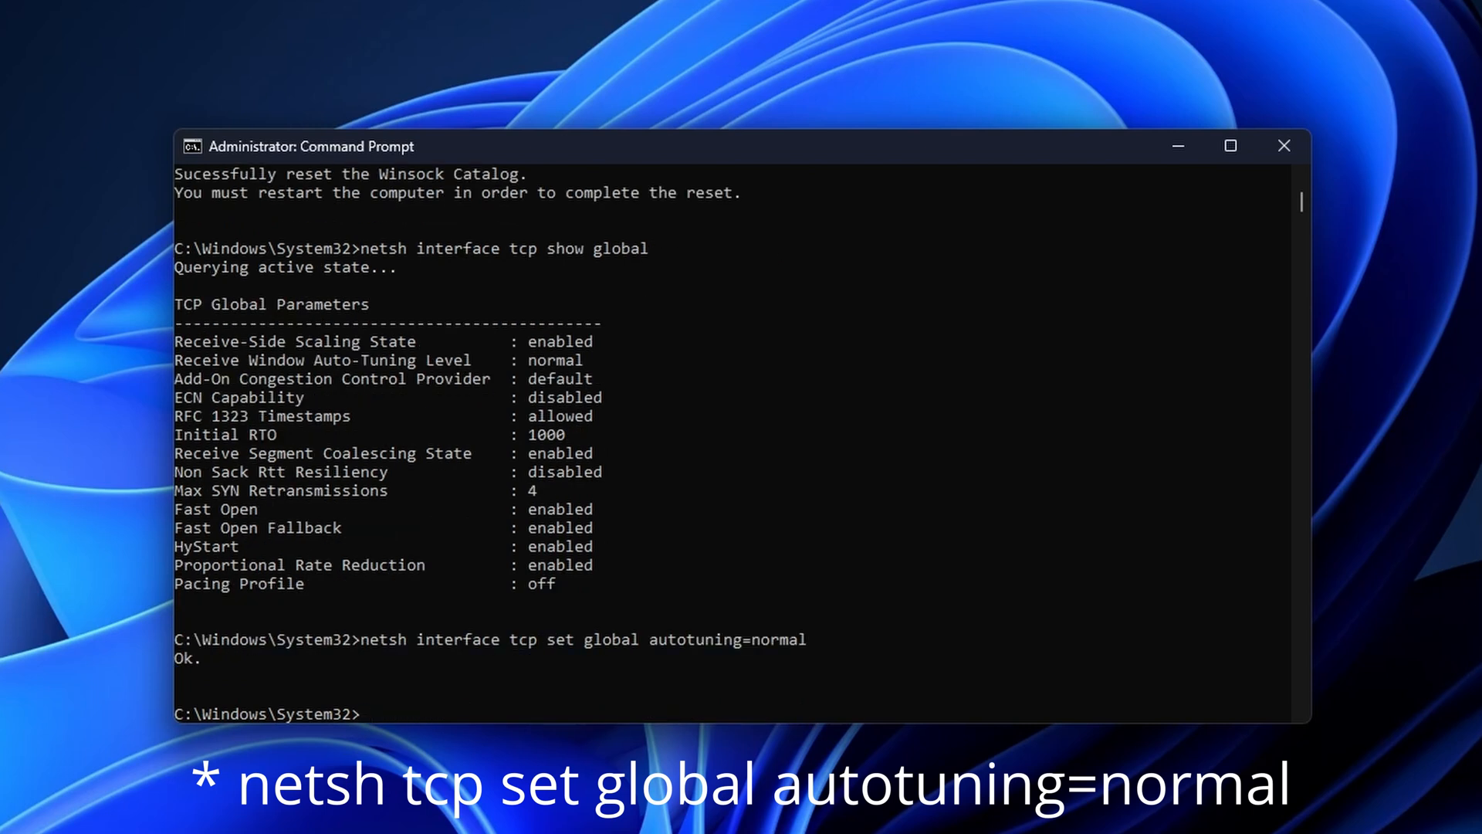